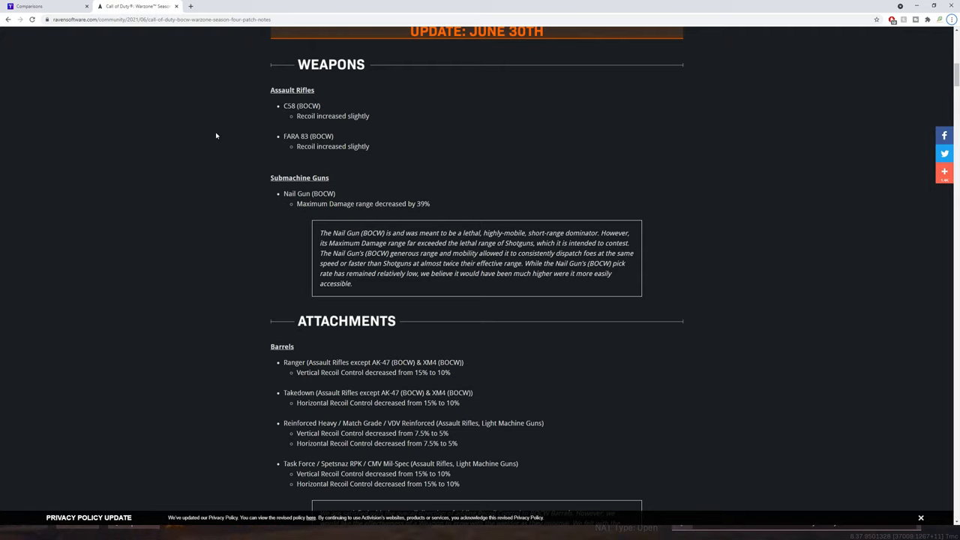
# Plot the Krig 6 and FARA TTK lines against distance, including bullet travel time.
pyautogui.moveTo(284, 106); pyautogui.dragTo(313, 120)
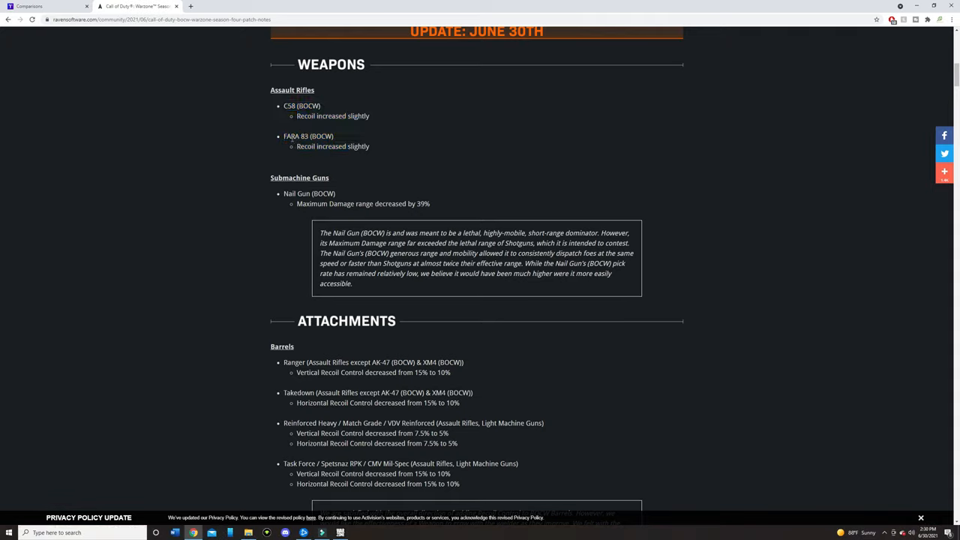
pyautogui.doubleClick(289, 106)
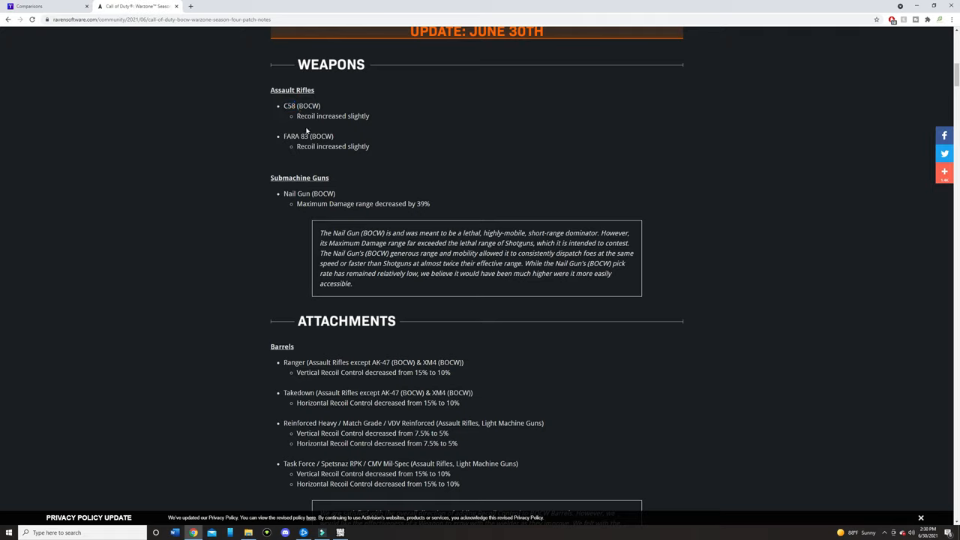
pyautogui.moveTo(312, 120)
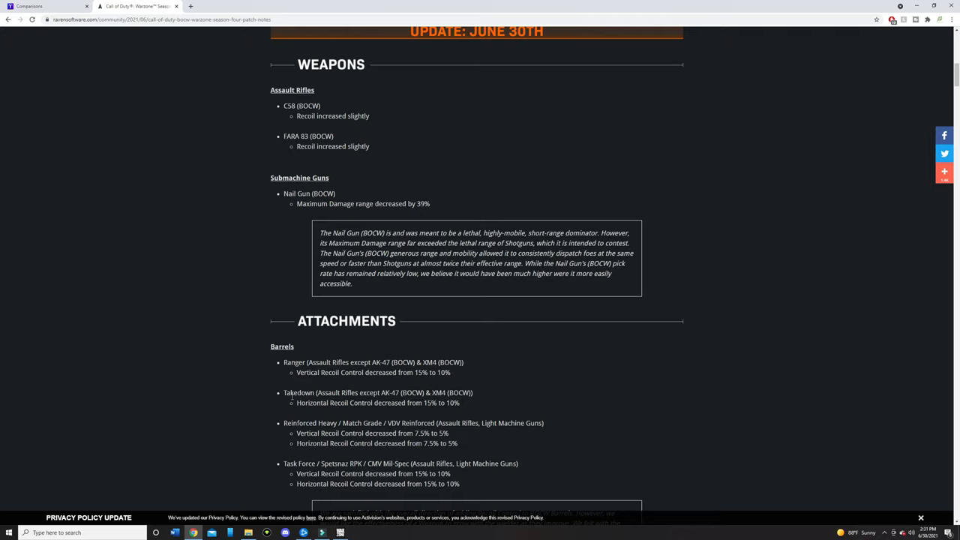
pyautogui.doubleClick(293, 362)
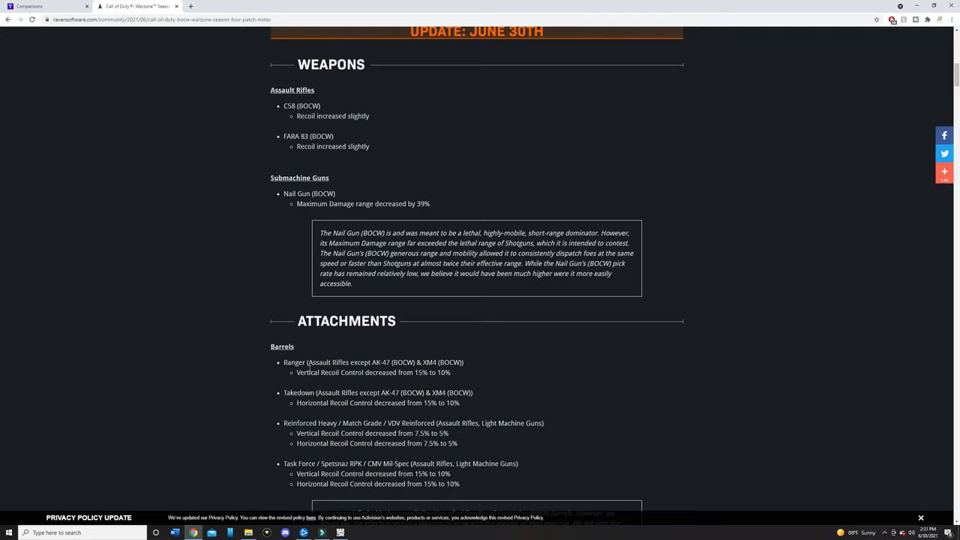
pyautogui.doubleClick(331, 463)
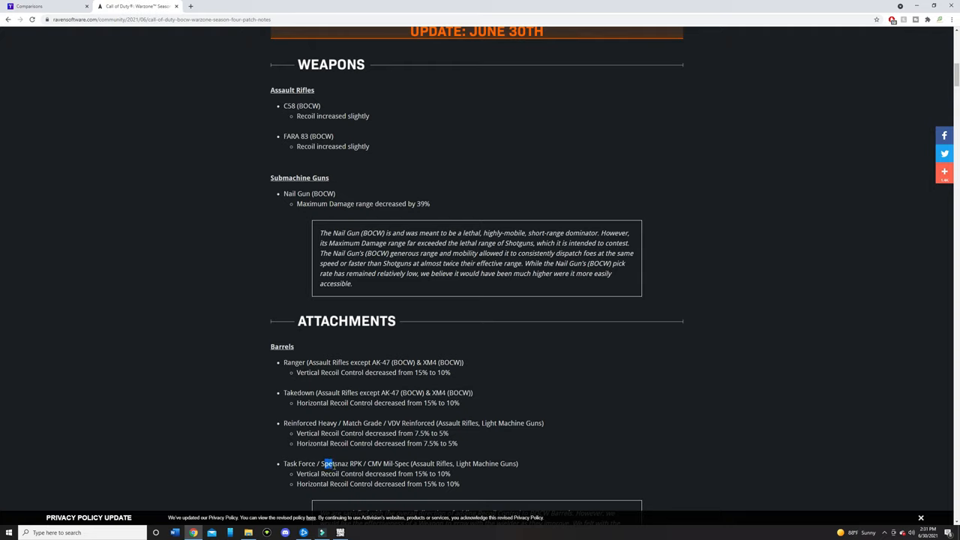
pyautogui.moveTo(324, 464); pyautogui.dragTo(364, 463)
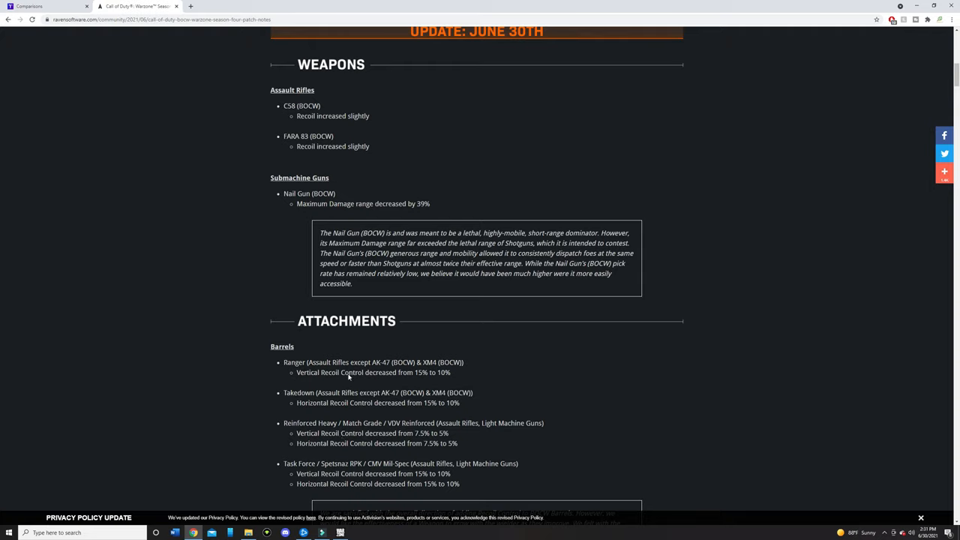
pyautogui.doubleClick(322, 362)
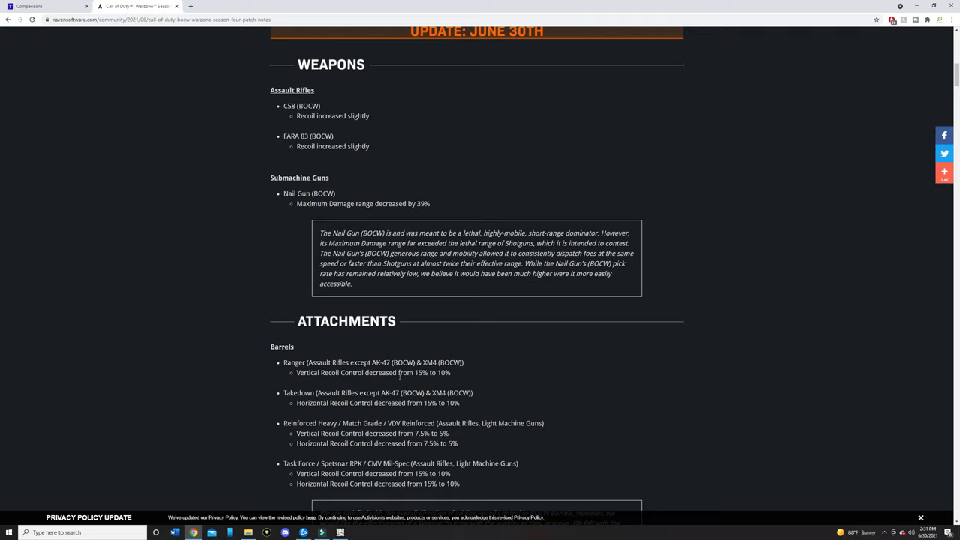
pyautogui.doubleClick(339, 362)
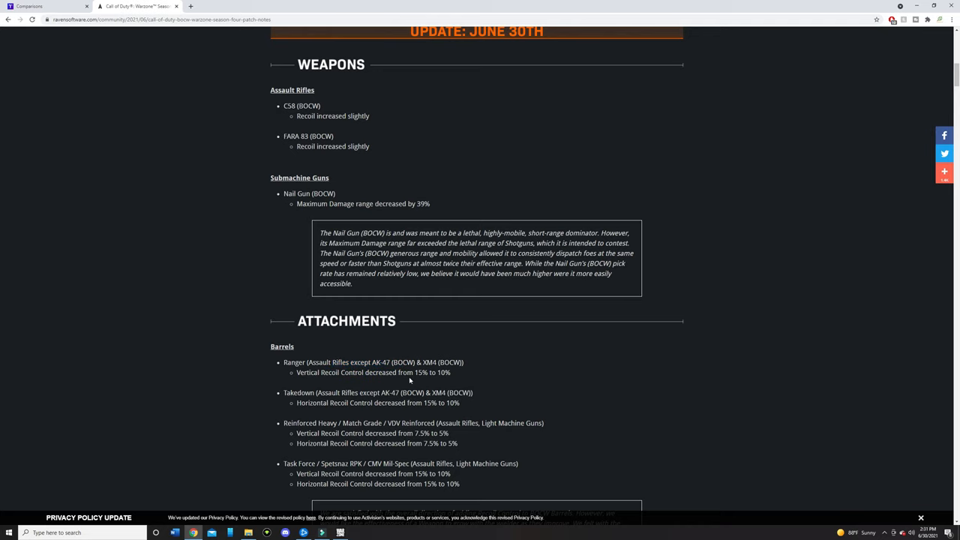
pyautogui.scroll(-3)
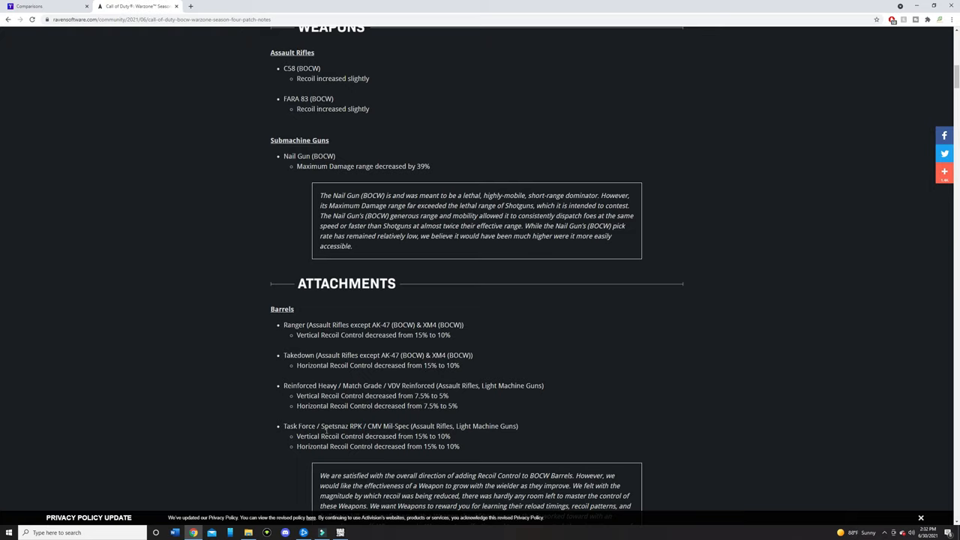
pyautogui.moveTo(431, 420)
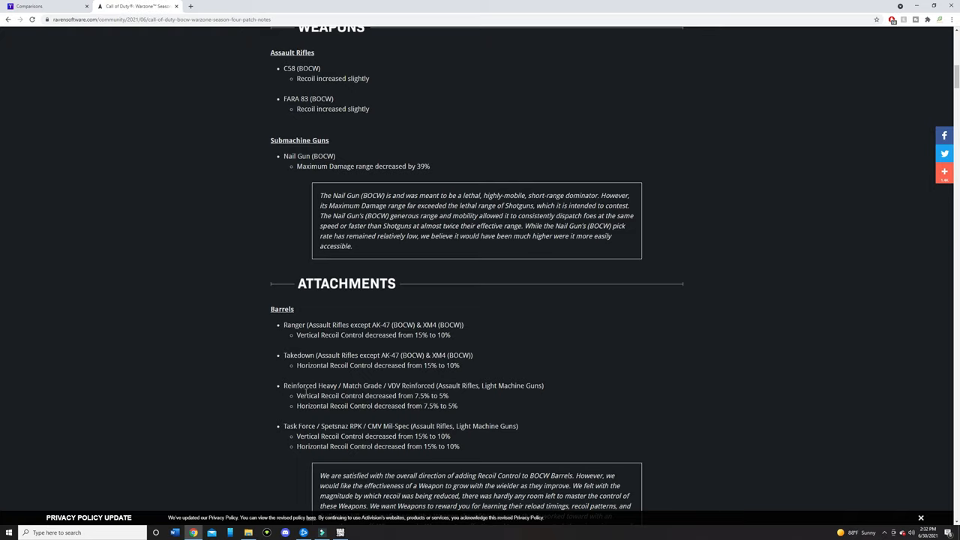
pyautogui.doubleClick(316, 385)
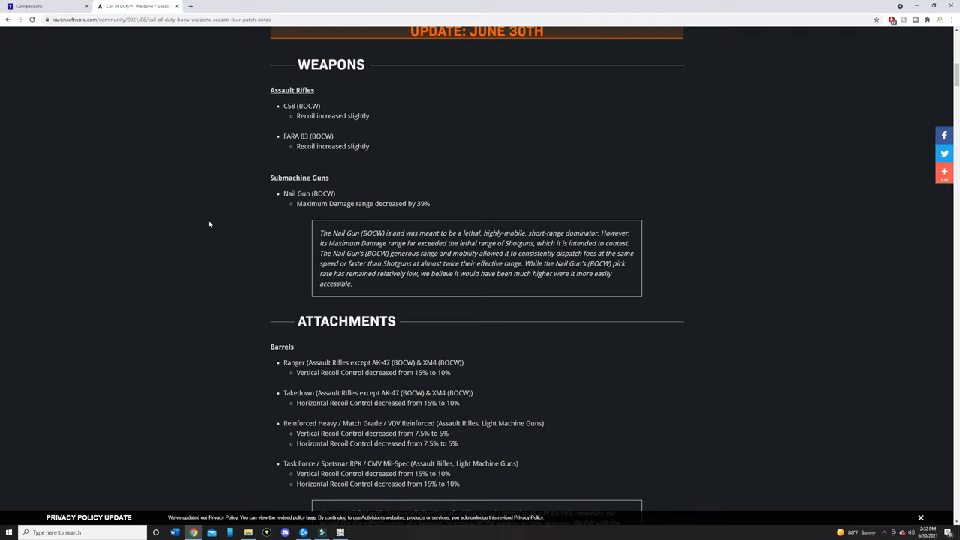
pyautogui.moveTo(293, 146)
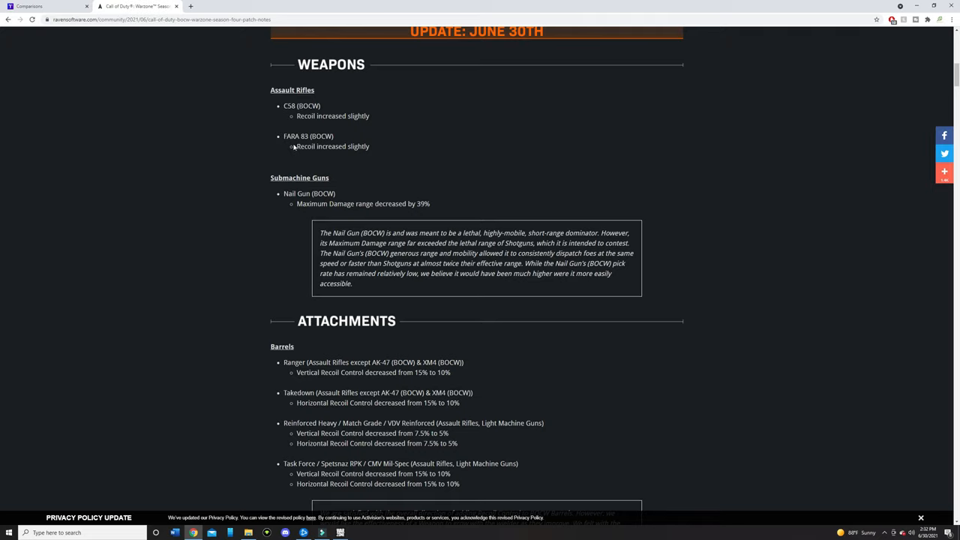
pyautogui.moveTo(238, 179)
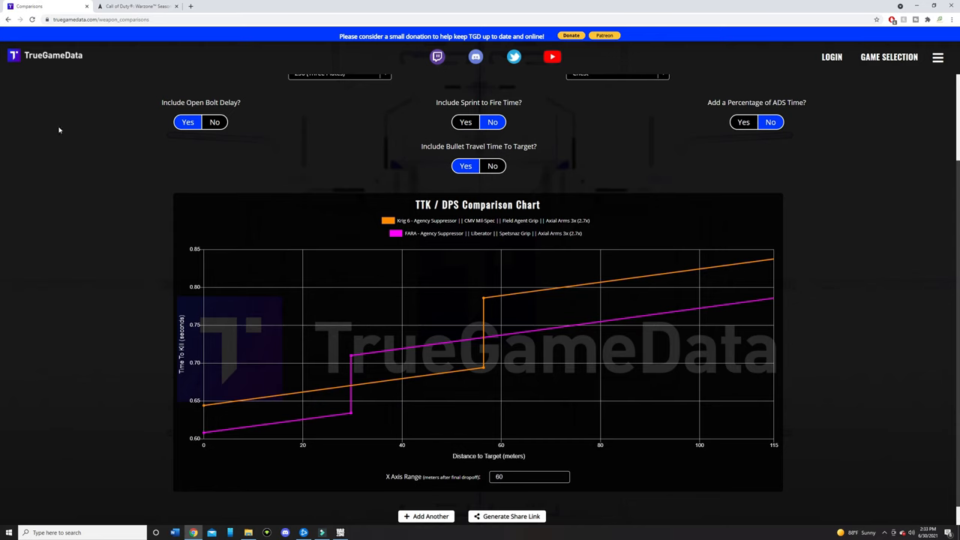
pyautogui.moveTo(75, 179)
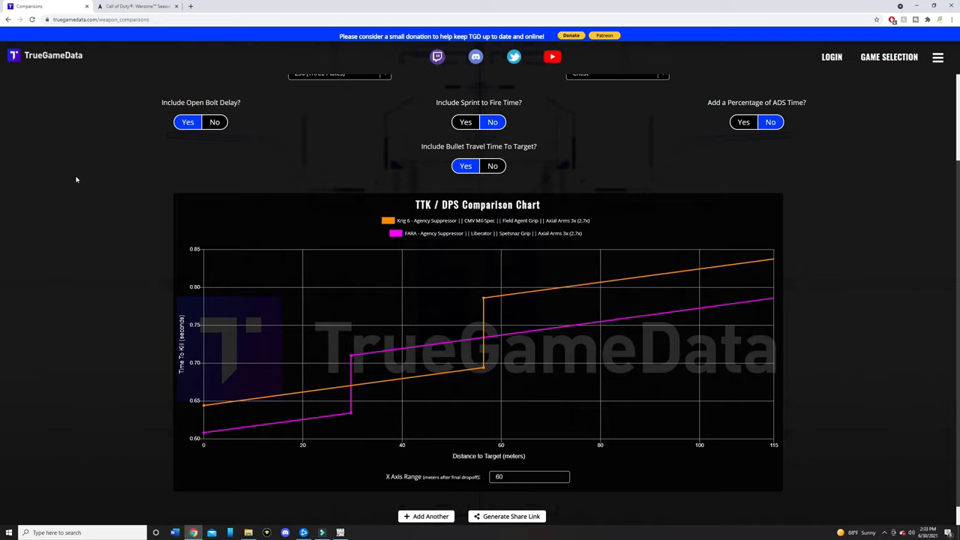
pyautogui.moveTo(75, 200)
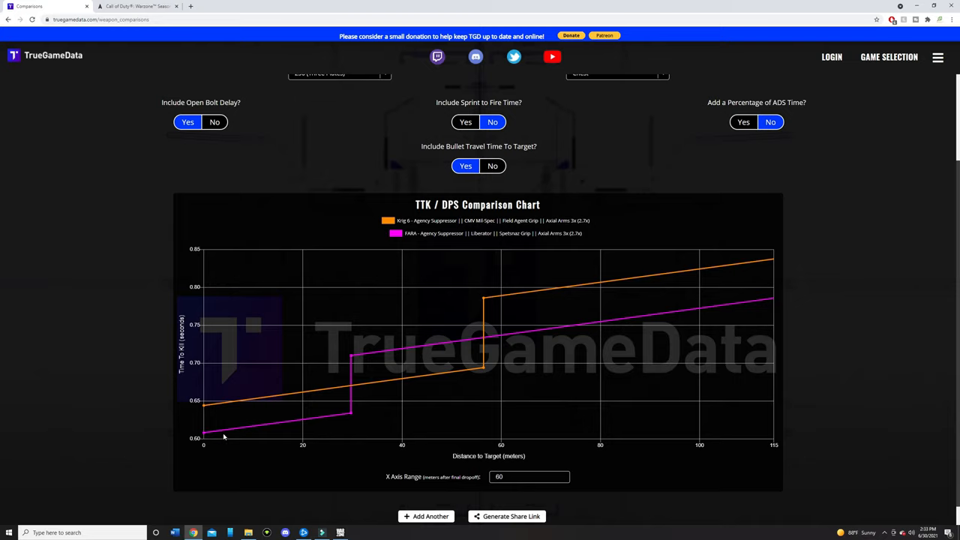
pyautogui.moveTo(327, 424)
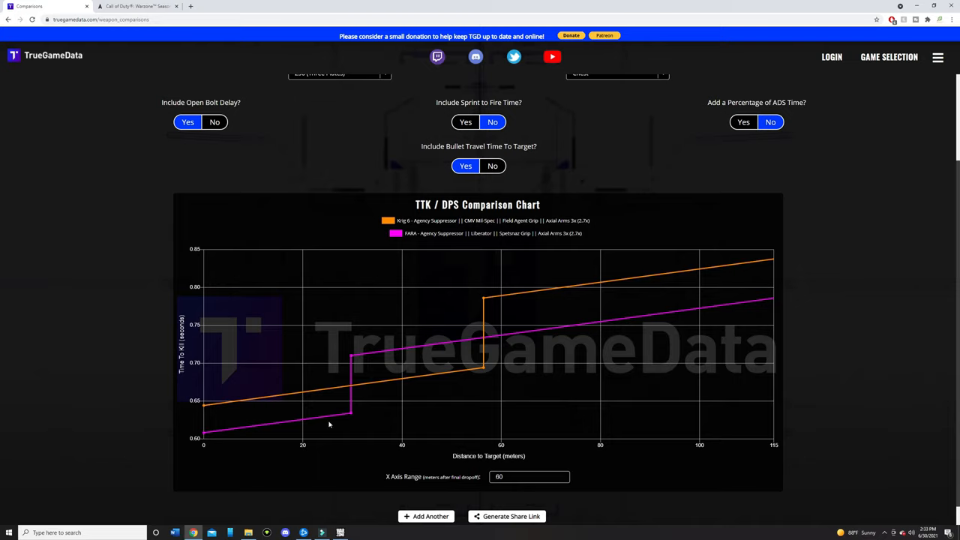
pyautogui.moveTo(362, 431)
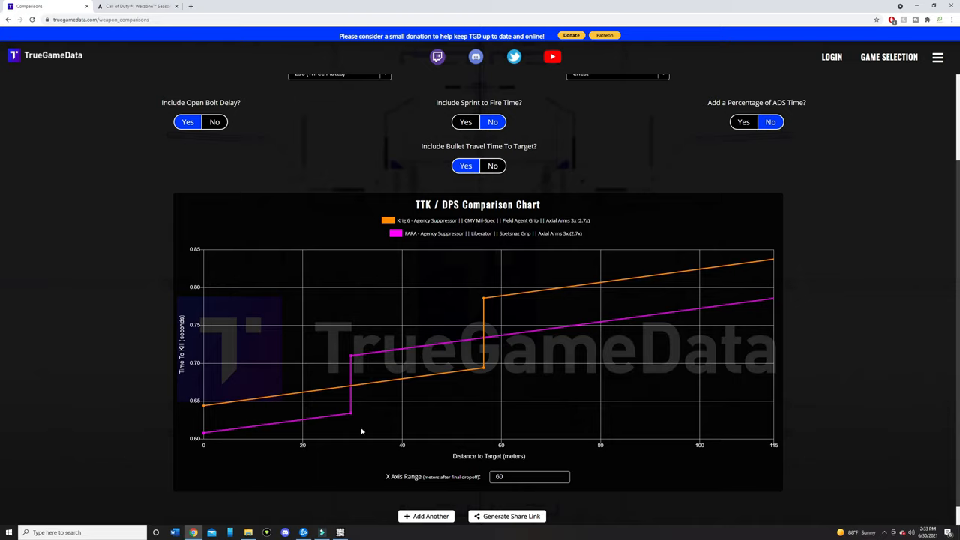
pyautogui.moveTo(485, 443)
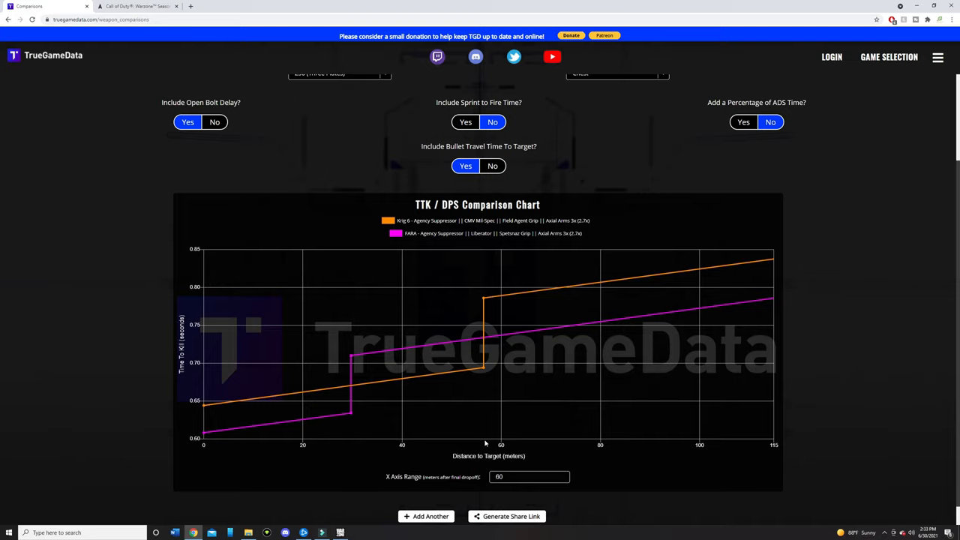
pyautogui.moveTo(418, 429)
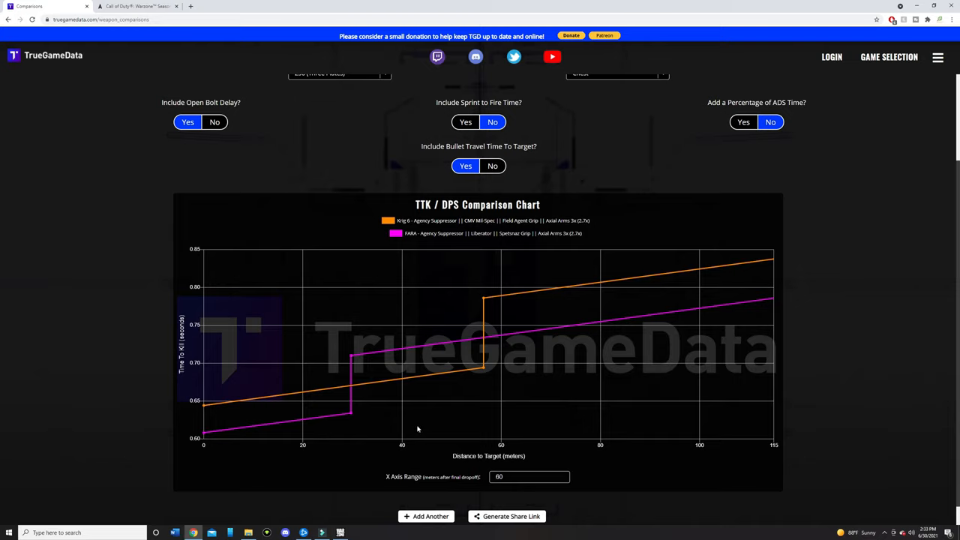
pyautogui.moveTo(463, 418)
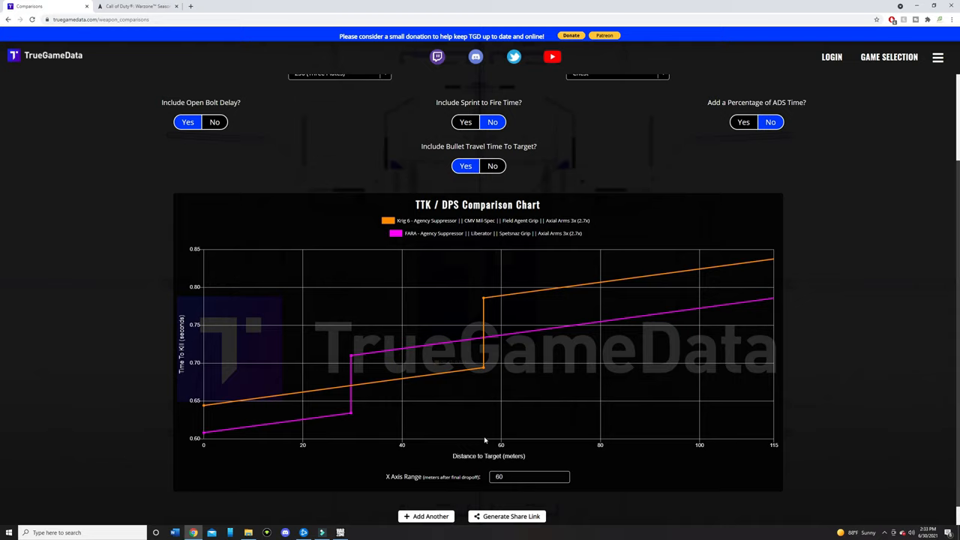
pyautogui.moveTo(346, 404)
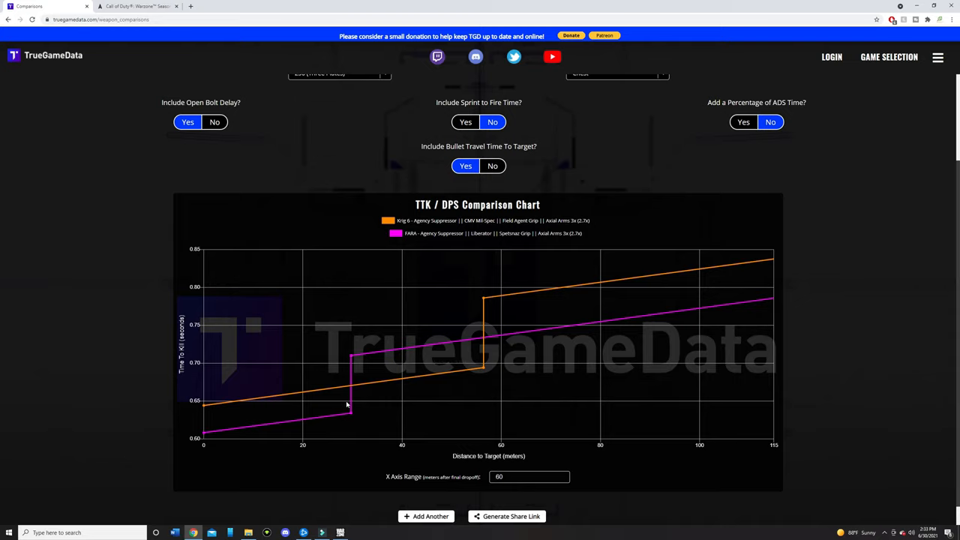
pyautogui.moveTo(354, 437)
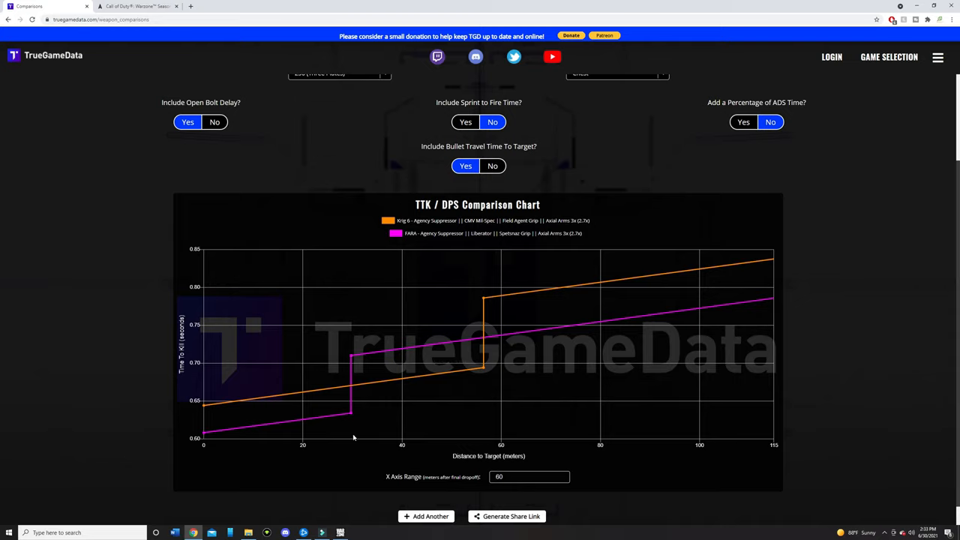
pyautogui.moveTo(483, 426)
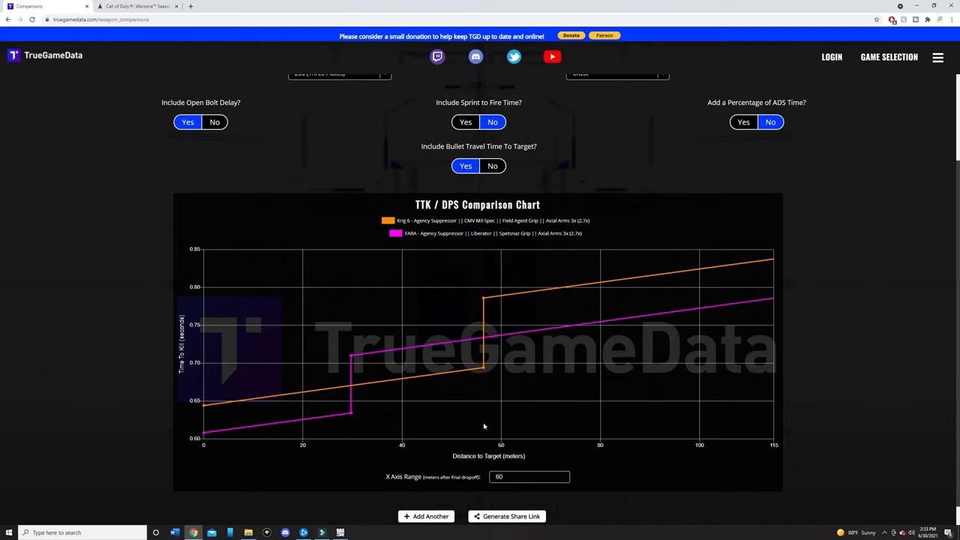
pyautogui.moveTo(292, 413)
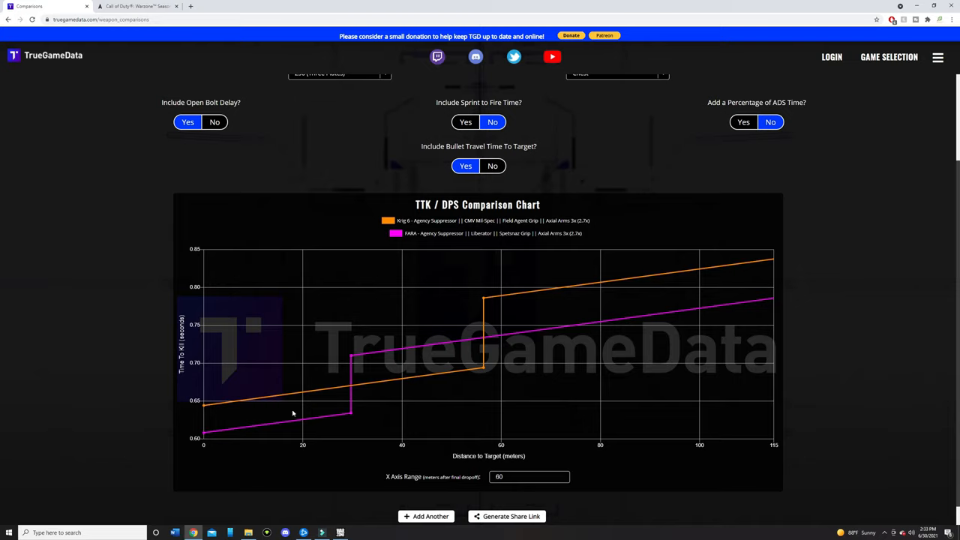
pyautogui.moveTo(443, 443)
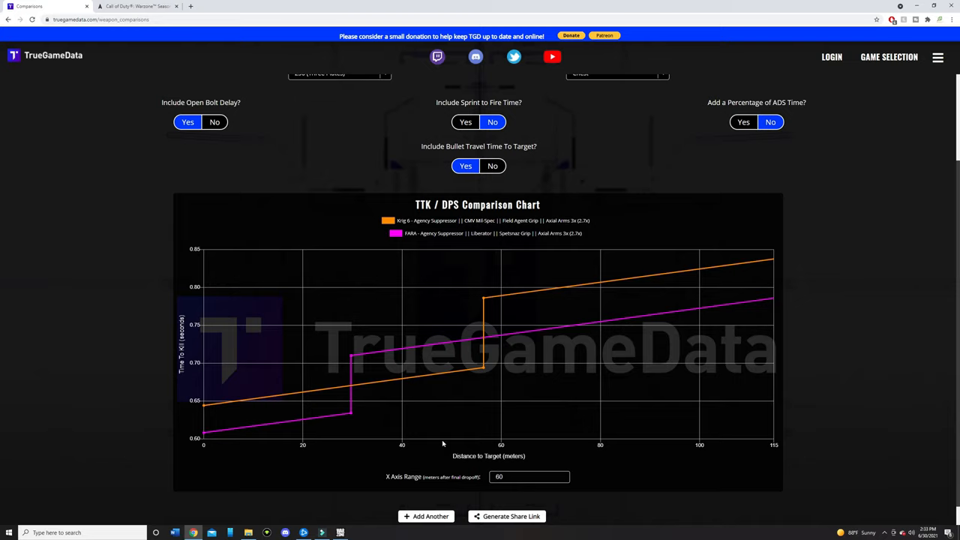
pyautogui.moveTo(515, 337)
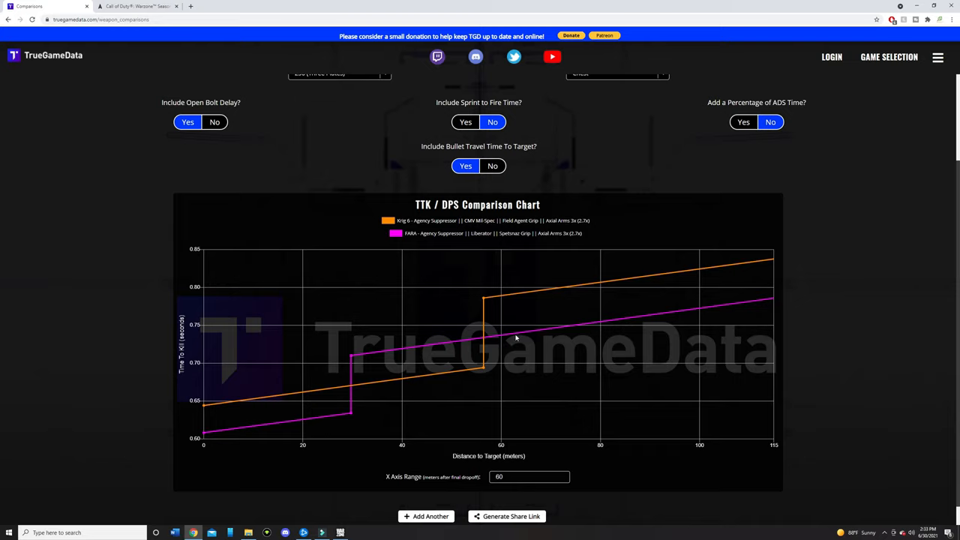
pyautogui.moveTo(525, 343)
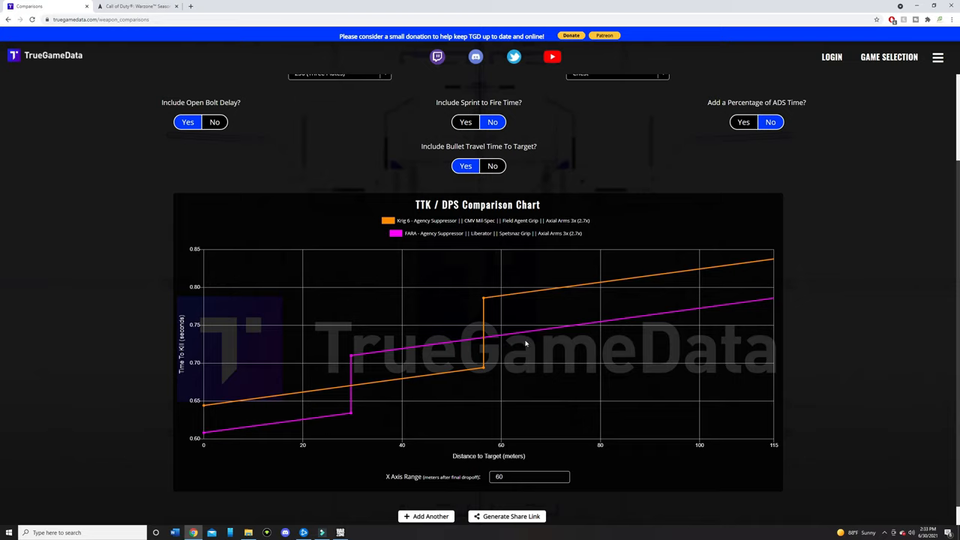
pyautogui.moveTo(518, 346)
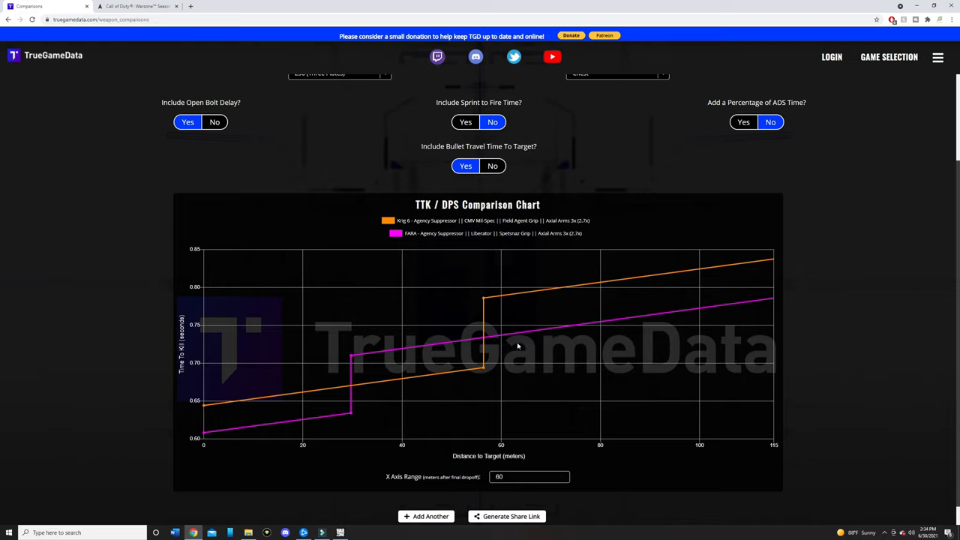
pyautogui.moveTo(368, 388)
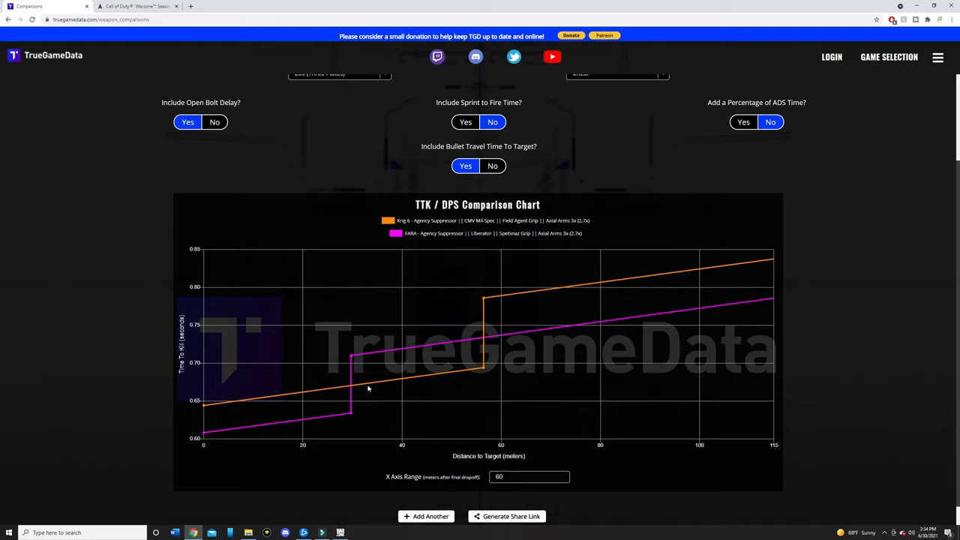
pyautogui.moveTo(425, 380)
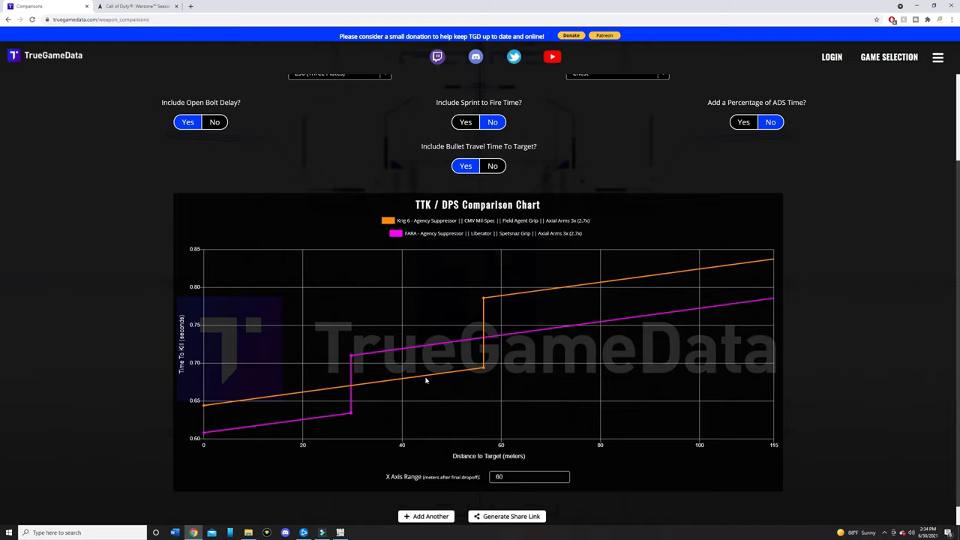
pyautogui.click(138, 6)
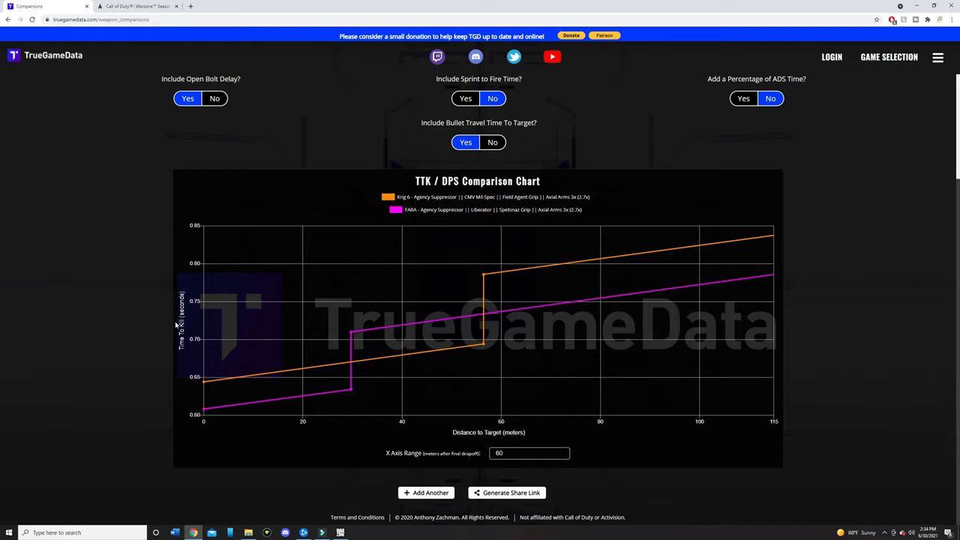
pyautogui.moveTo(178, 309)
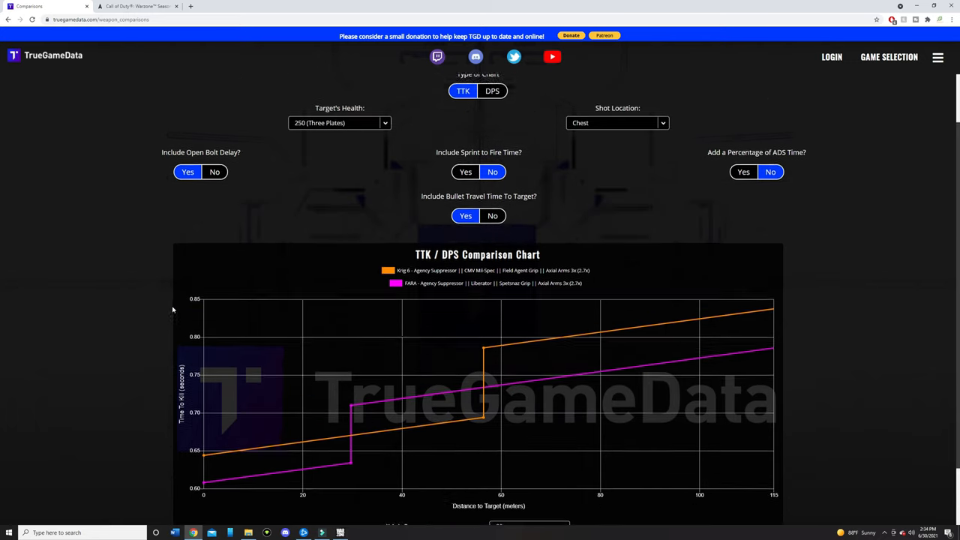
pyautogui.click(554, 116)
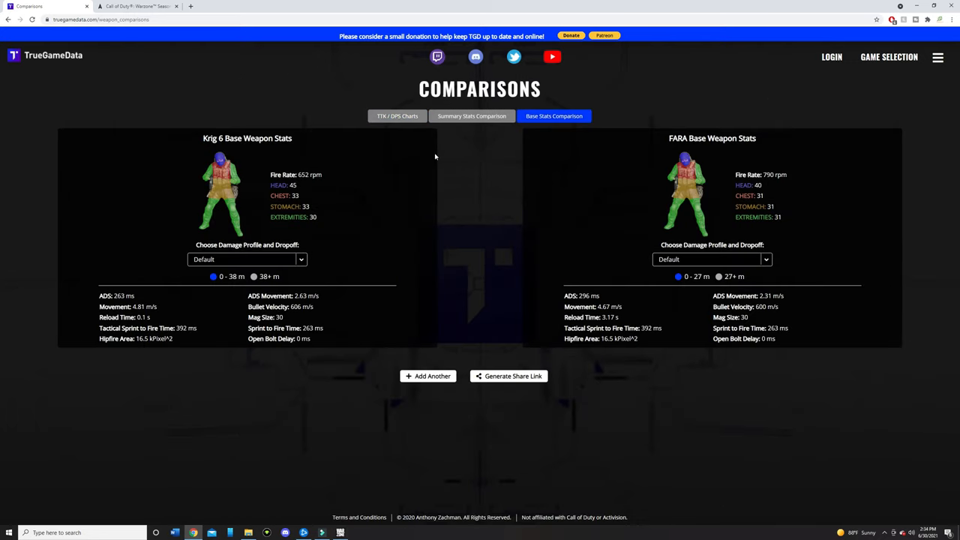
pyautogui.moveTo(316, 197)
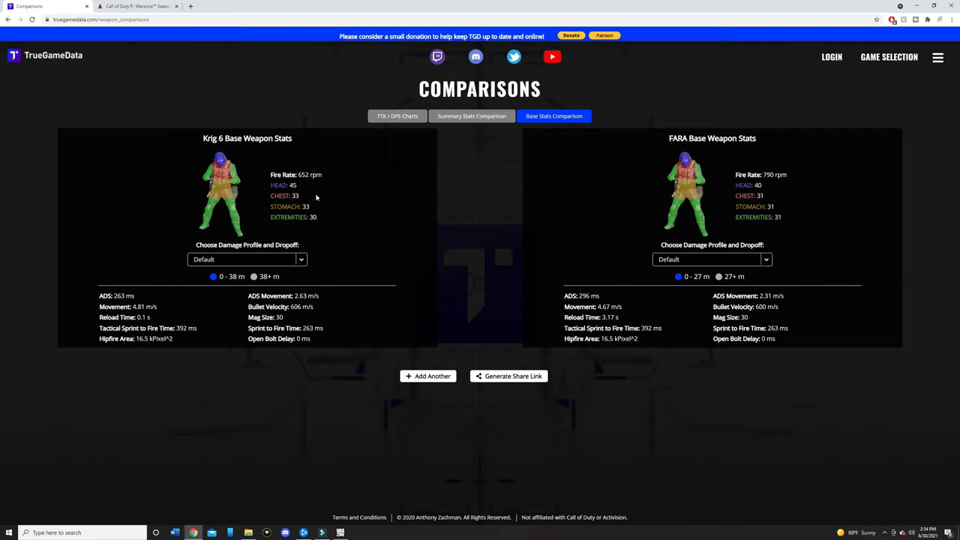
pyautogui.moveTo(324, 195)
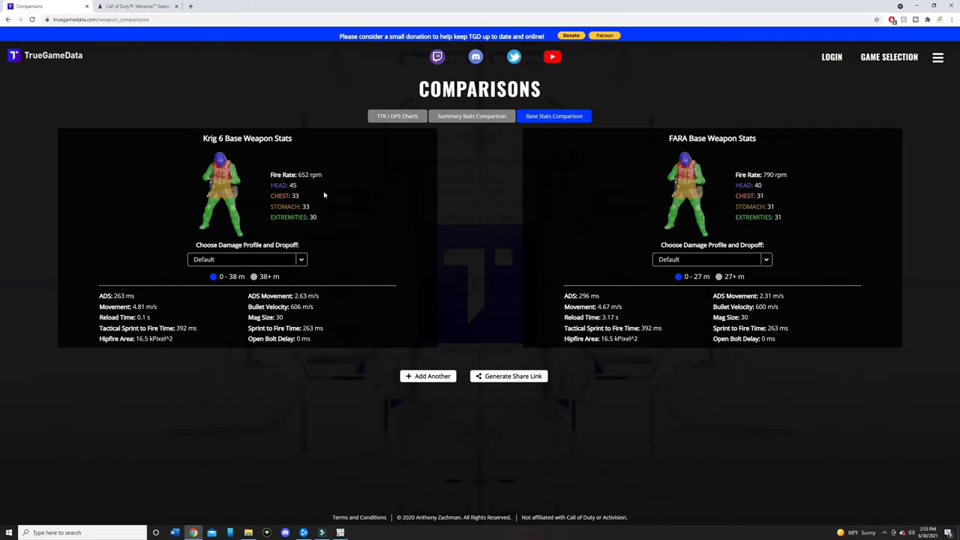
pyautogui.moveTo(777, 184)
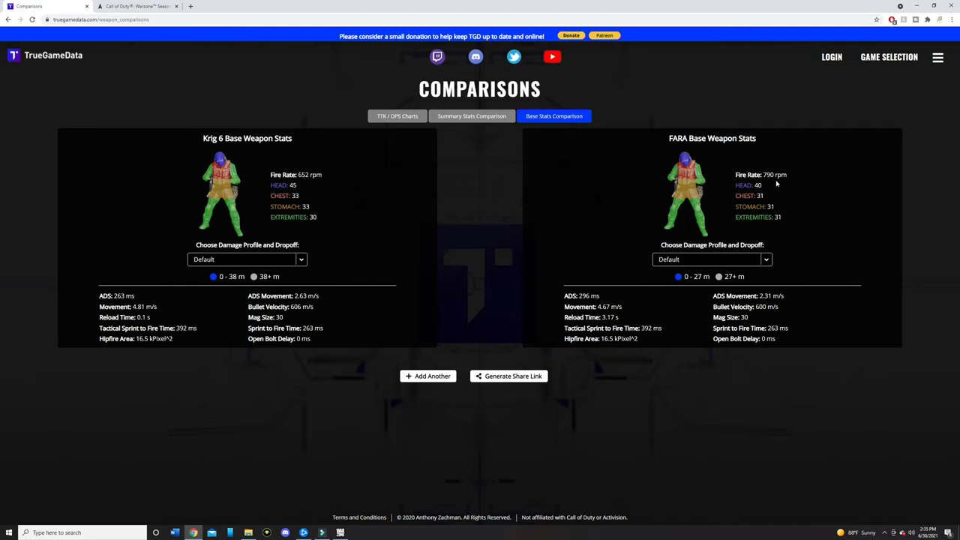
pyautogui.moveTo(771, 184)
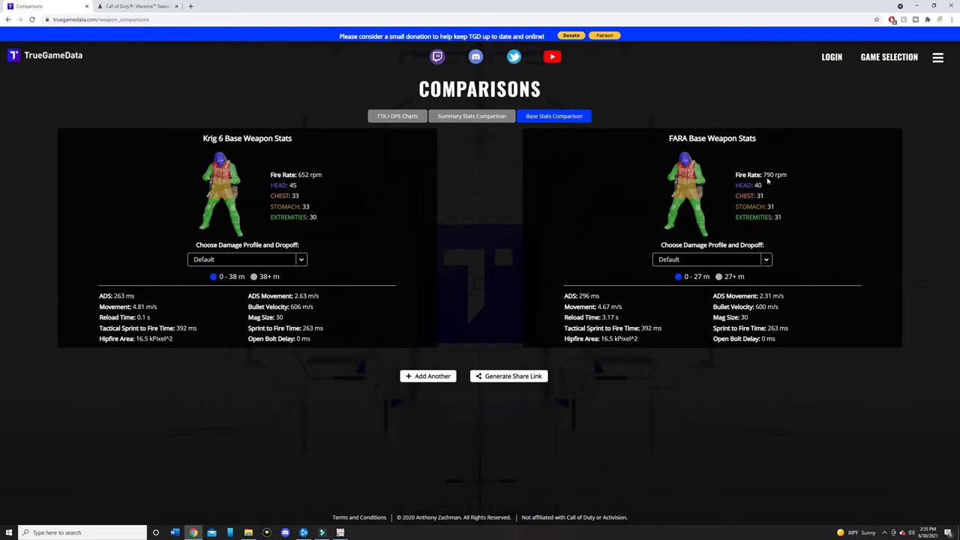
pyautogui.moveTo(428, 191)
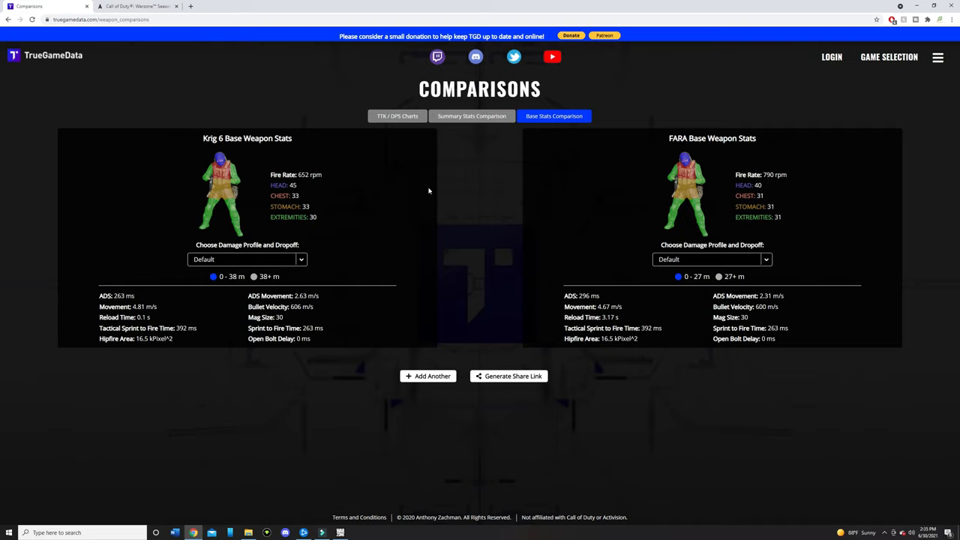
pyautogui.moveTo(351, 216)
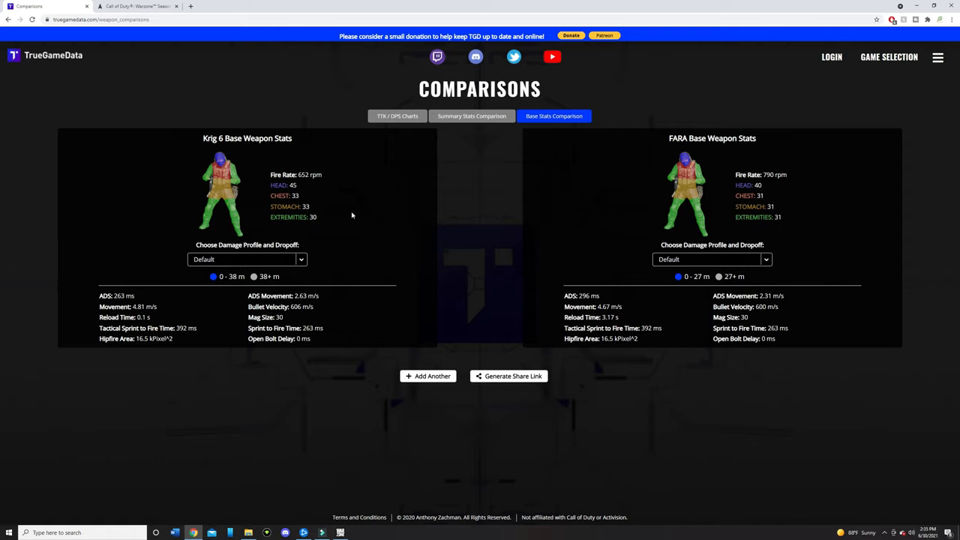
pyautogui.click(397, 116)
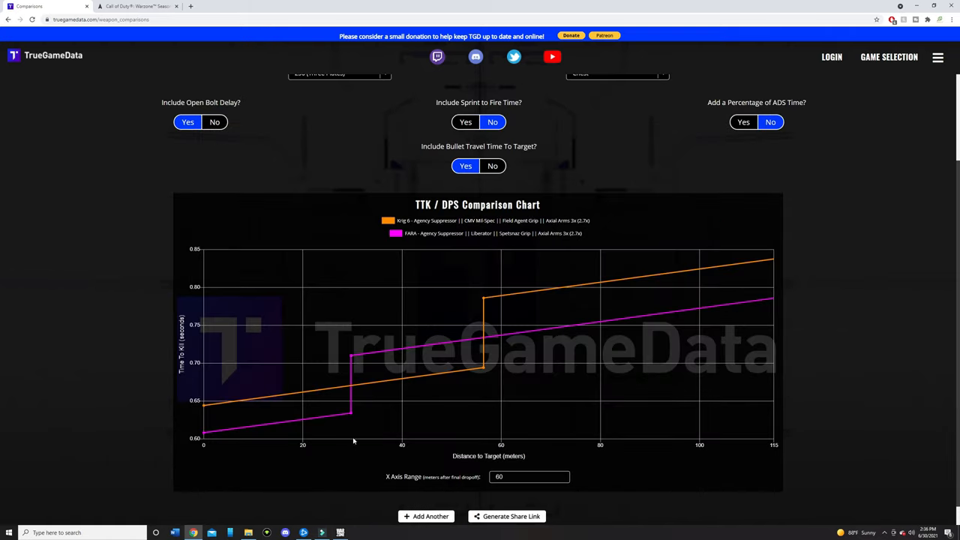
pyautogui.moveTo(479, 442)
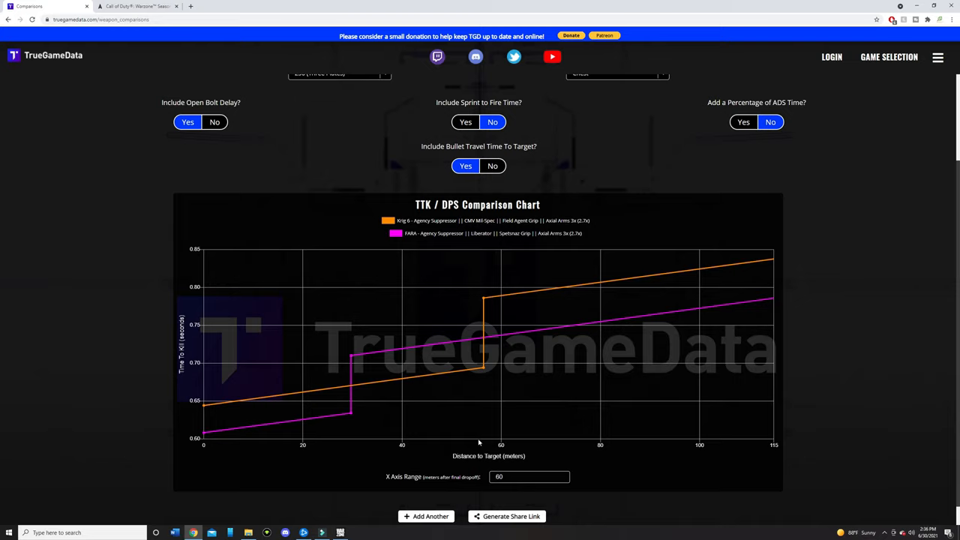
pyautogui.moveTo(389, 427)
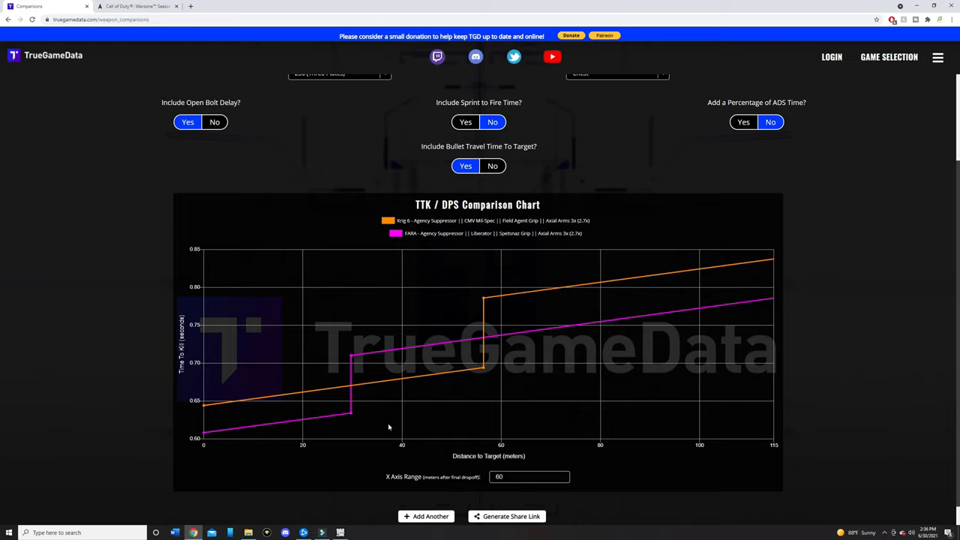
pyautogui.moveTo(423, 408)
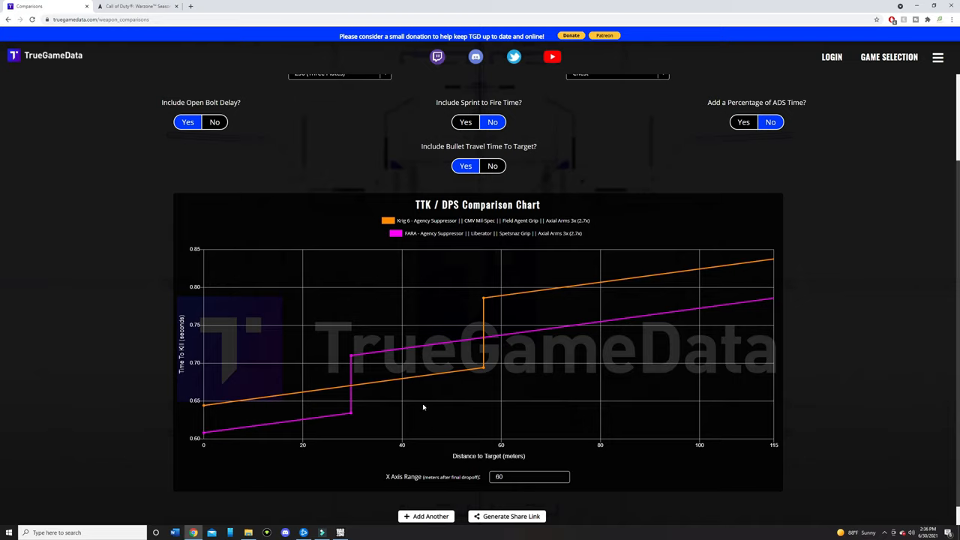
pyautogui.moveTo(388, 257)
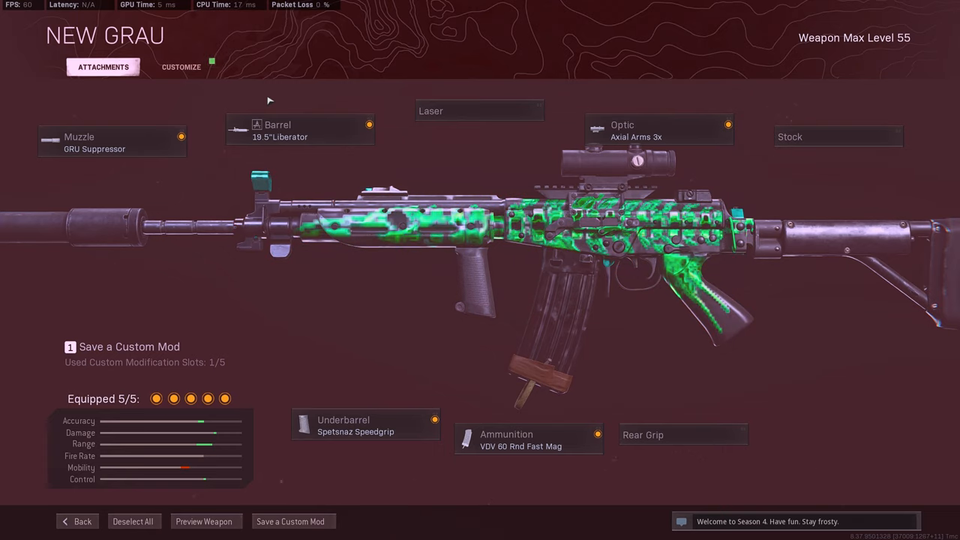
# View Spetsnaz 60 Rnd and the VDV 60 Rnd Fast Mag, keeping VDV equipped.
pyautogui.click(528, 439)
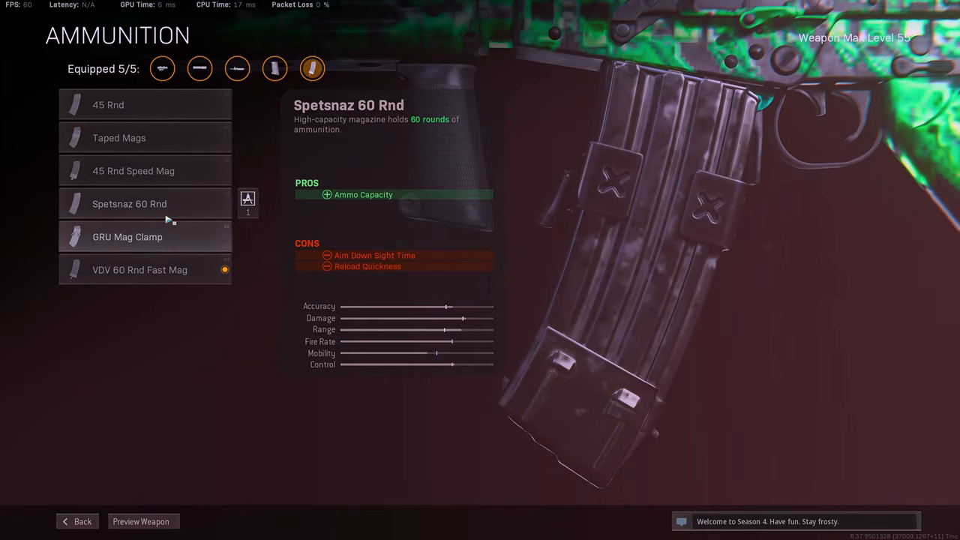
pyautogui.click(129, 203)
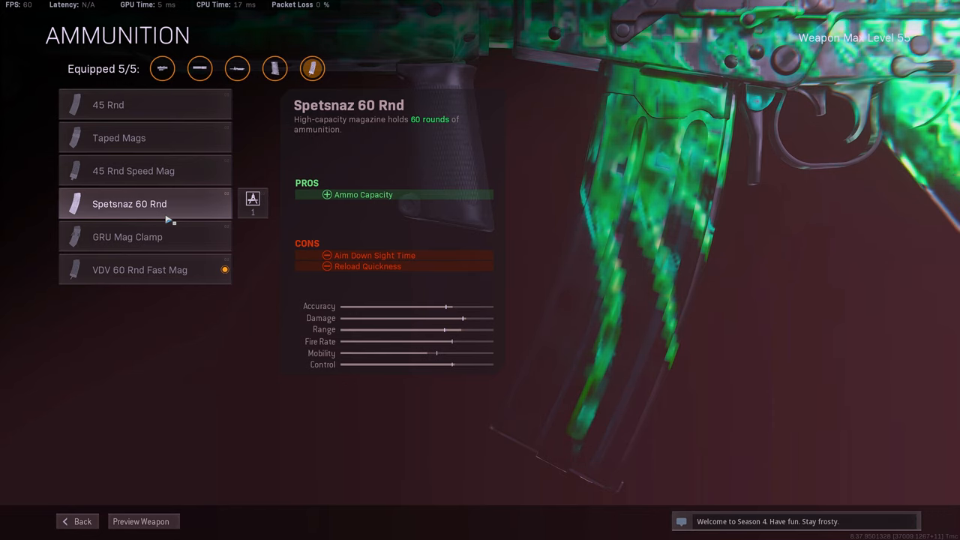
pyautogui.click(140, 269)
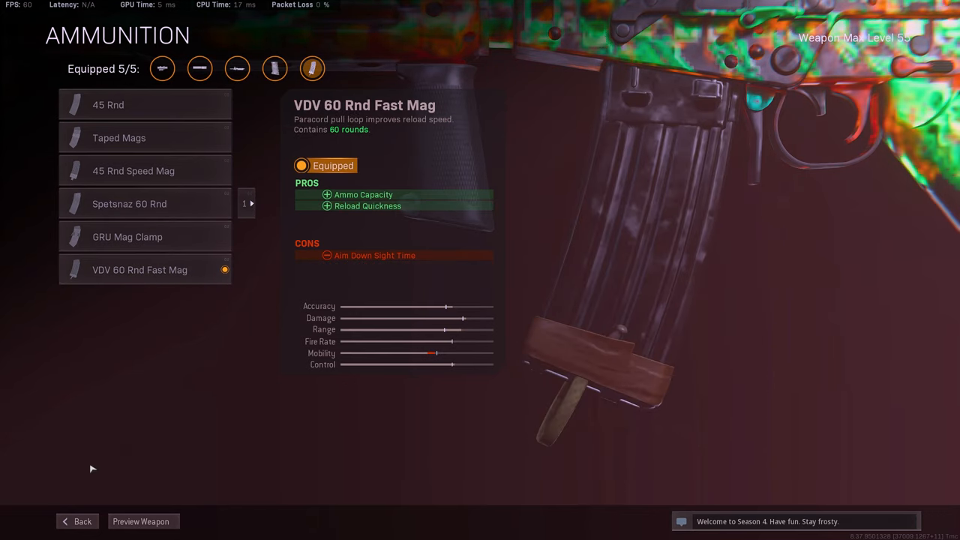
pyautogui.click(82, 521)
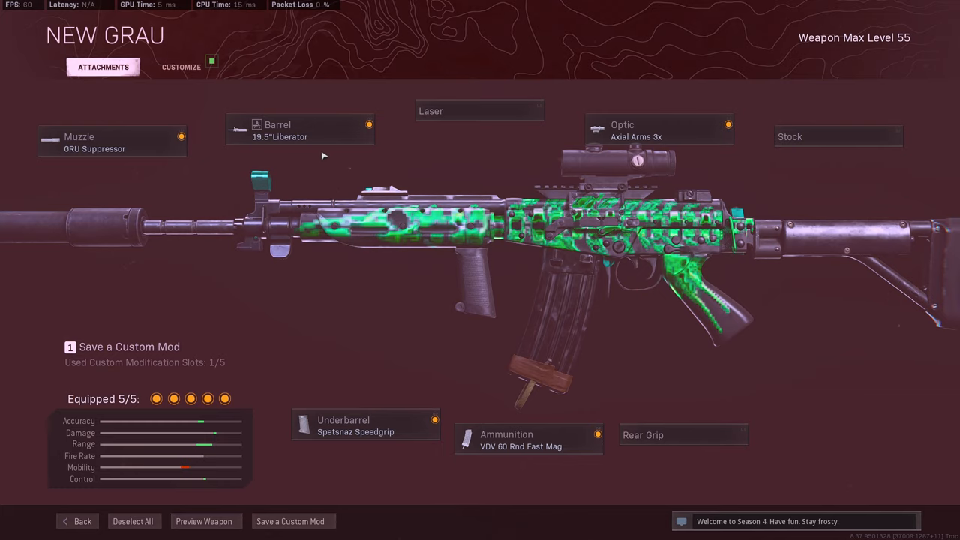
# Compare the 19.5" Liberator against the 18.7" Spetsnaz RPK Barrel, keeping the Liberator.
pyautogui.click(299, 131)
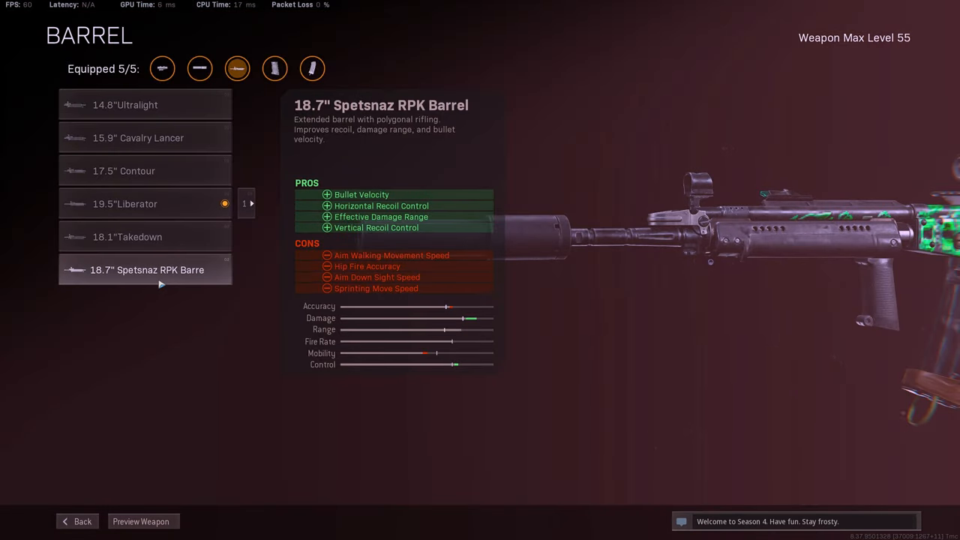
pyautogui.click(124, 203)
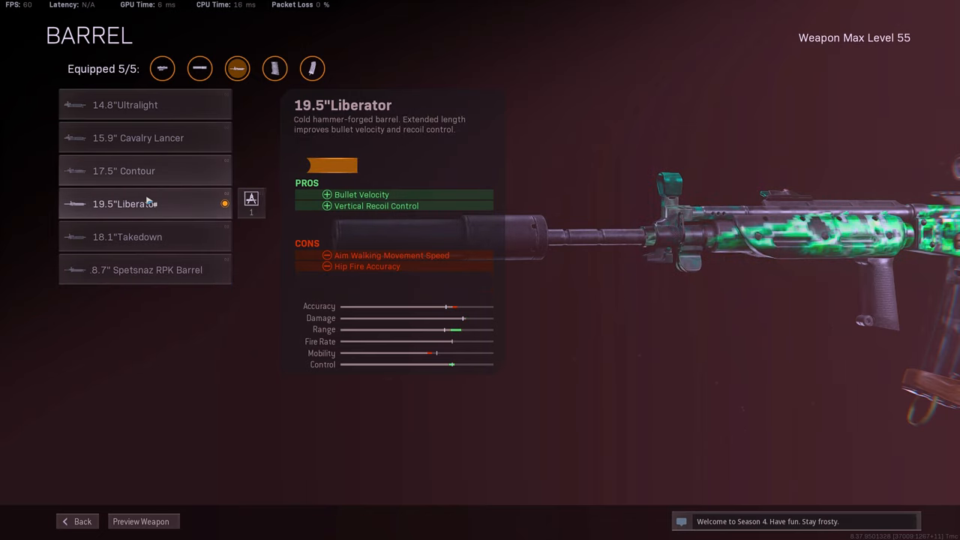
pyautogui.click(145, 203)
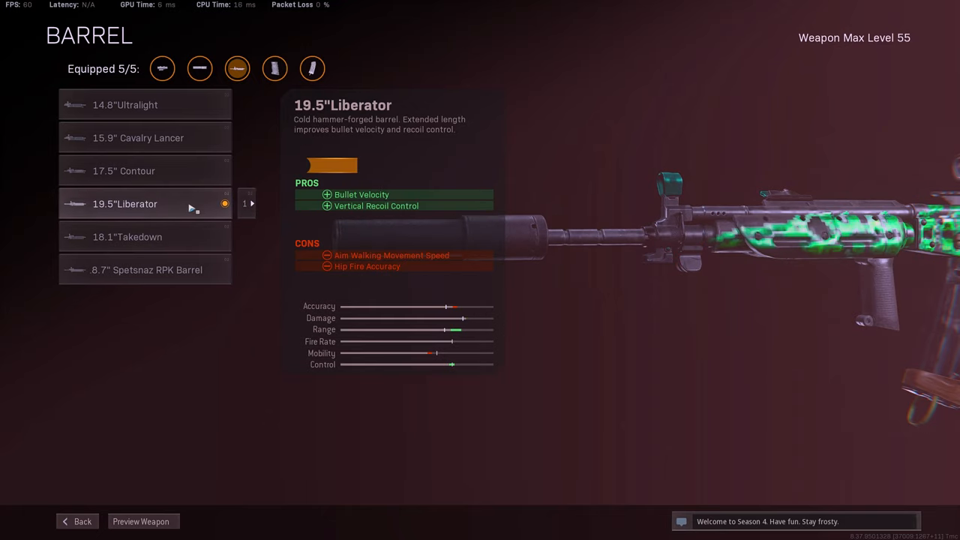
pyautogui.click(145, 203)
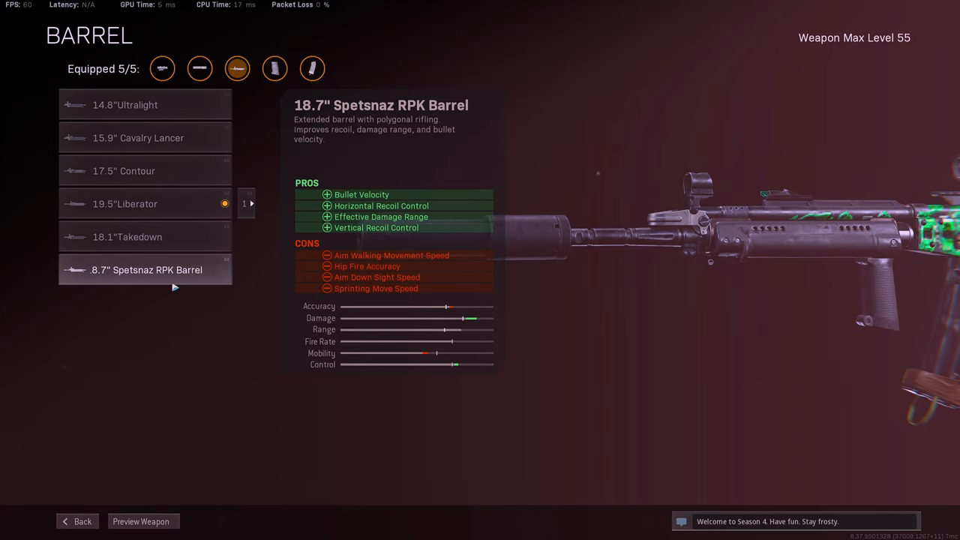
pyautogui.click(124, 203)
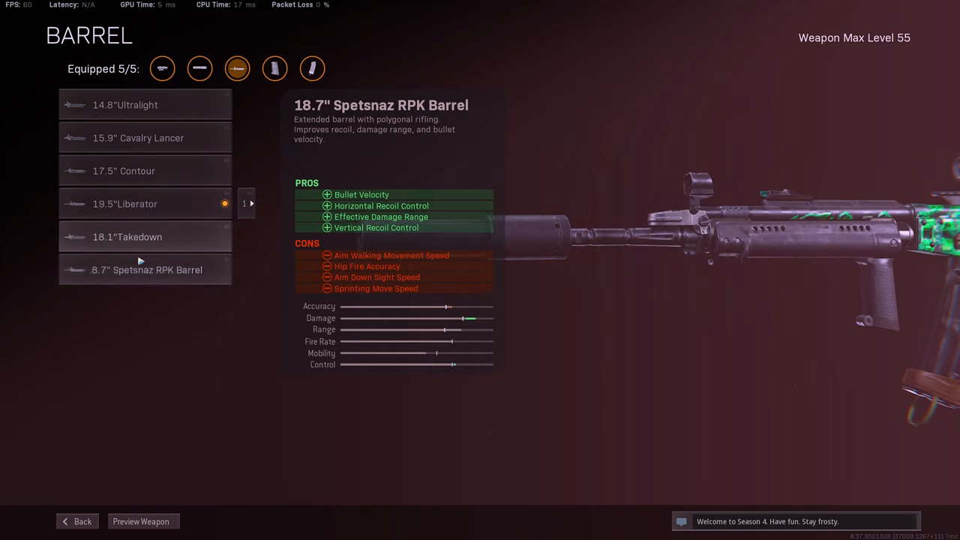
pyautogui.click(125, 203)
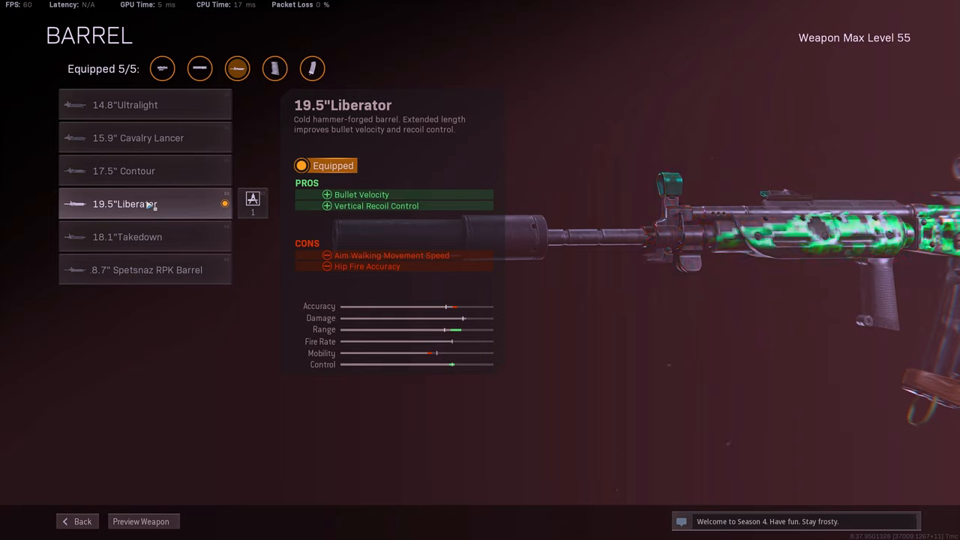
pyautogui.click(147, 269)
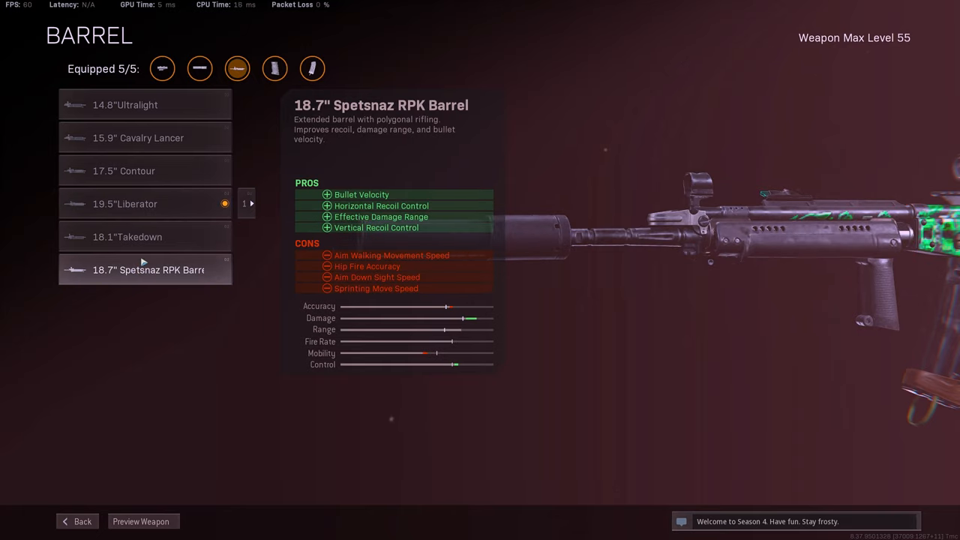
pyautogui.click(125, 204)
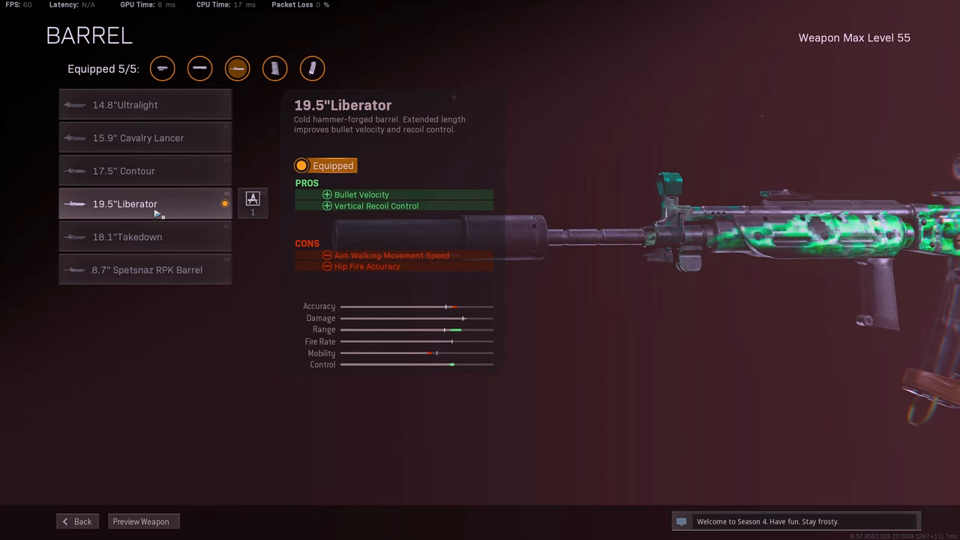
pyautogui.click(77, 521)
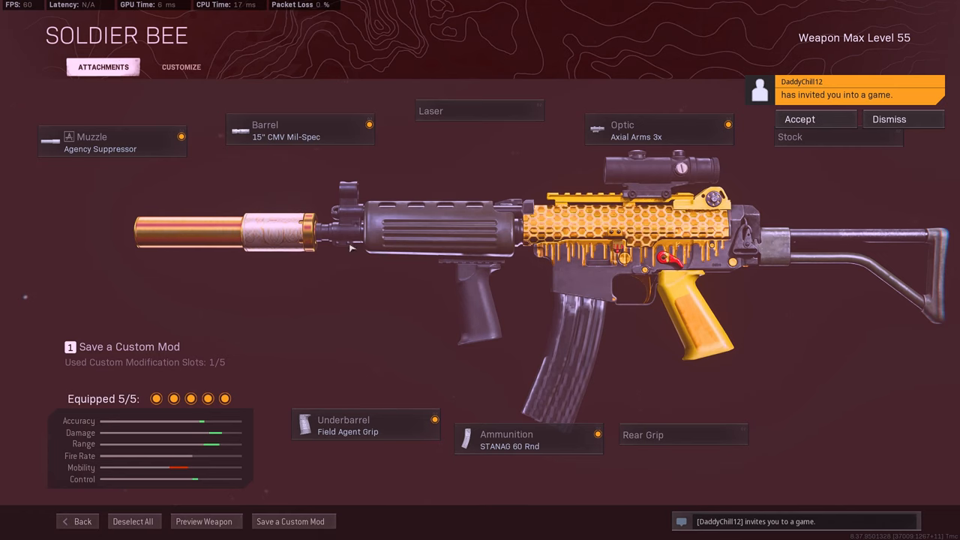
pyautogui.moveTo(337, 349)
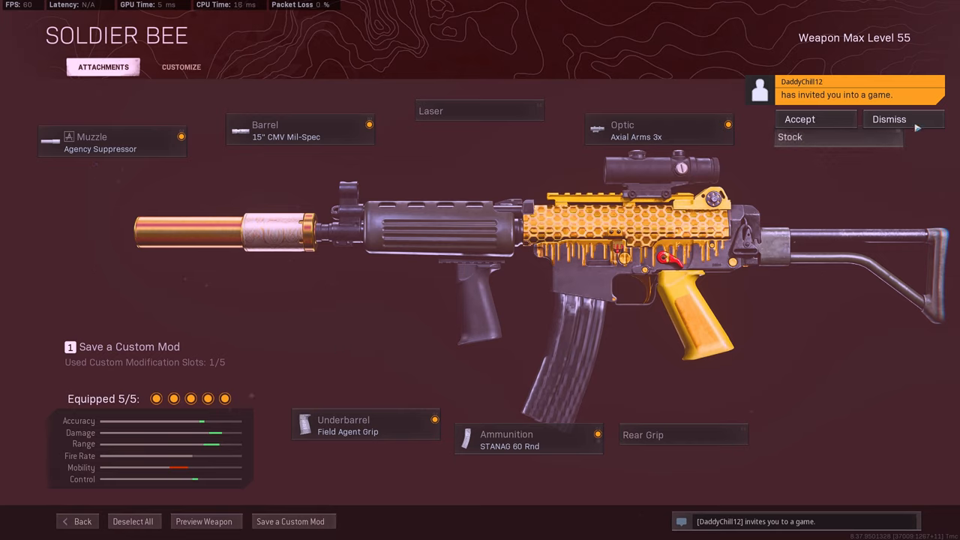
# Dismiss the game invite and leave the Soldier Bee's STANAG 60 Rnd equipped.
pyautogui.click(527, 439)
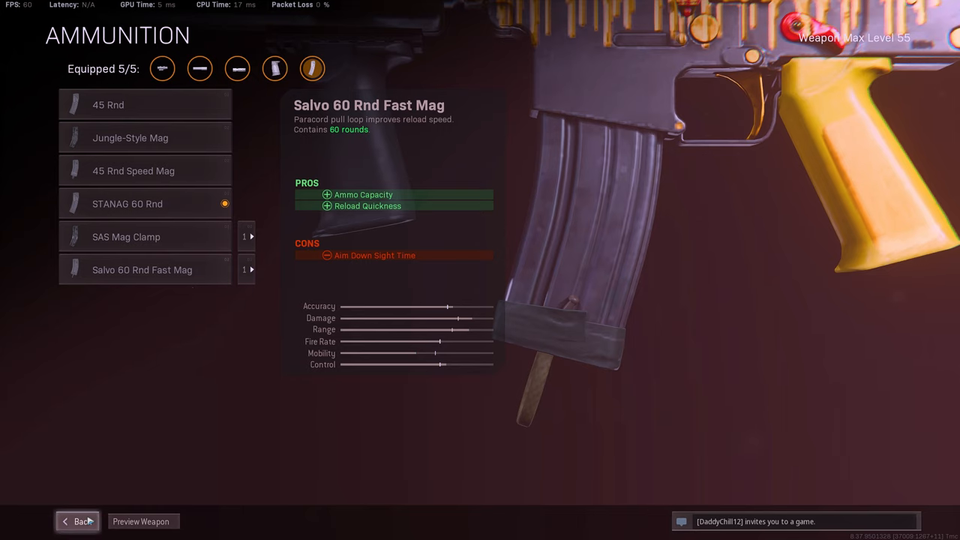
pyautogui.click(78, 521)
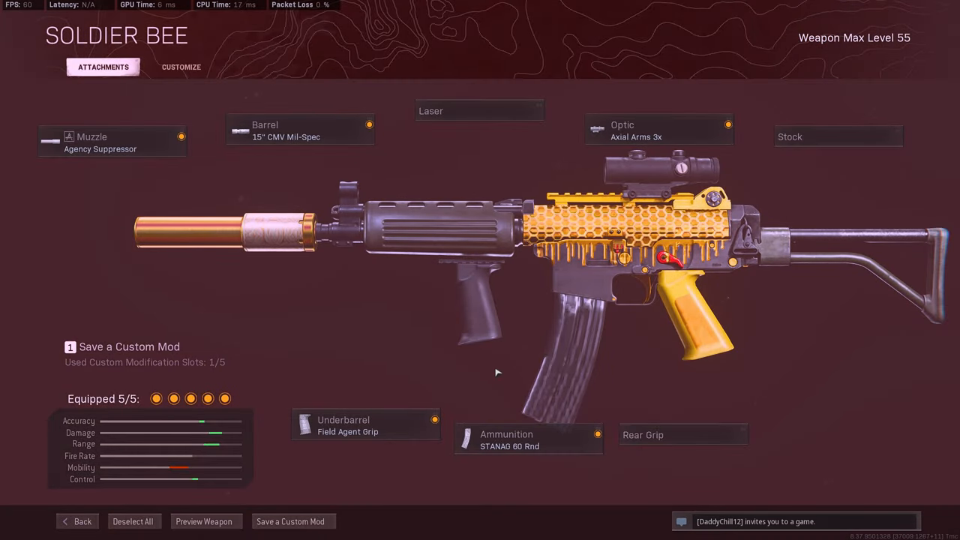
pyautogui.moveTo(540, 393)
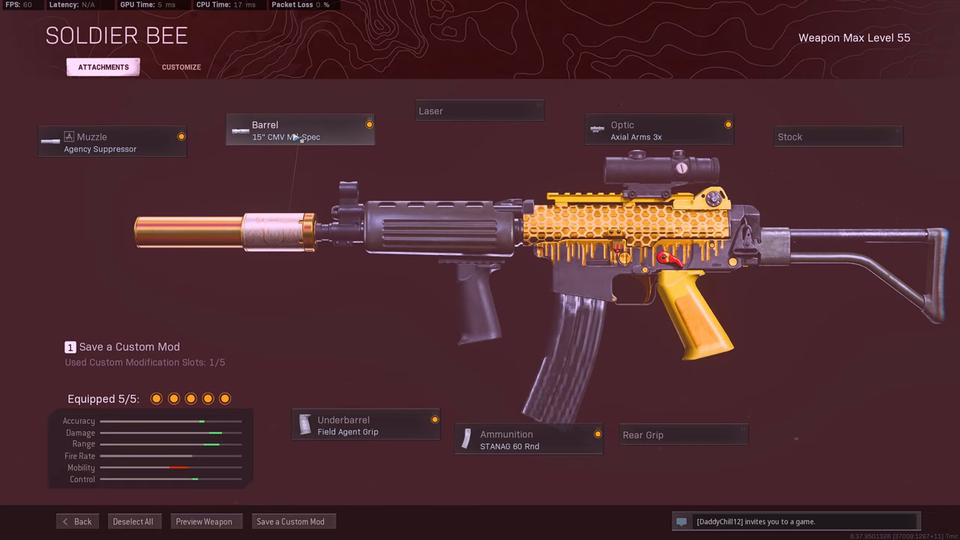
# Compare the 19.7" Ranger with the 15" CMV Mil-Spec barrel, keeping the CMV.
pyautogui.click(299, 130)
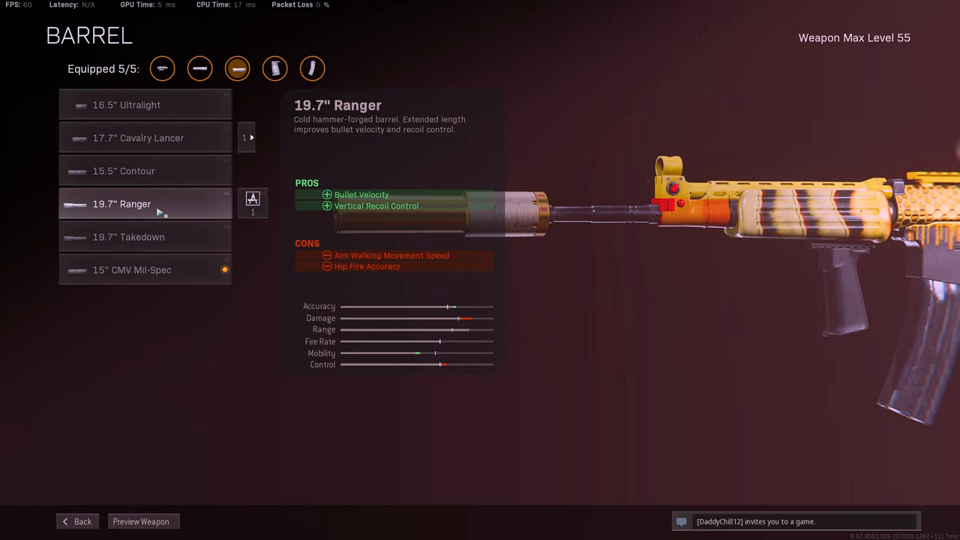
pyautogui.click(131, 269)
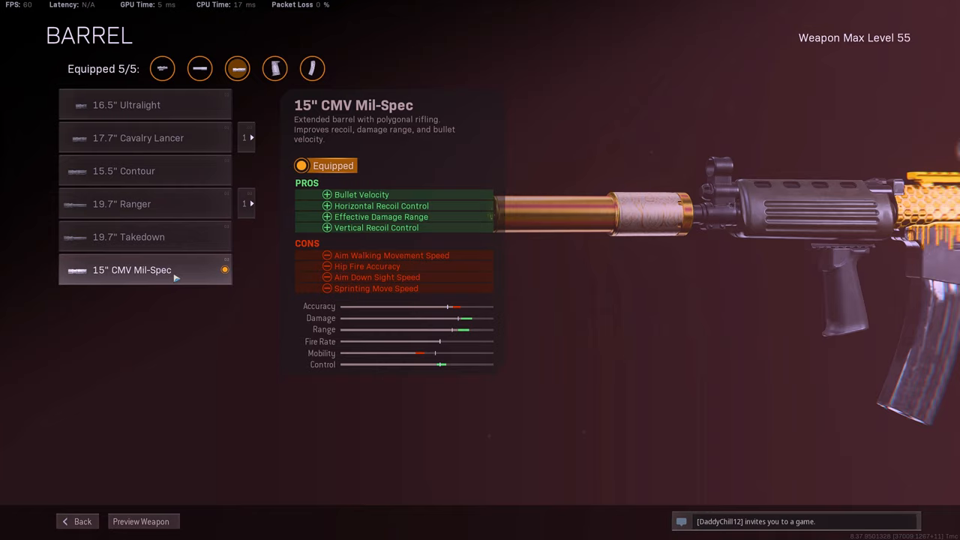
pyautogui.click(145, 203)
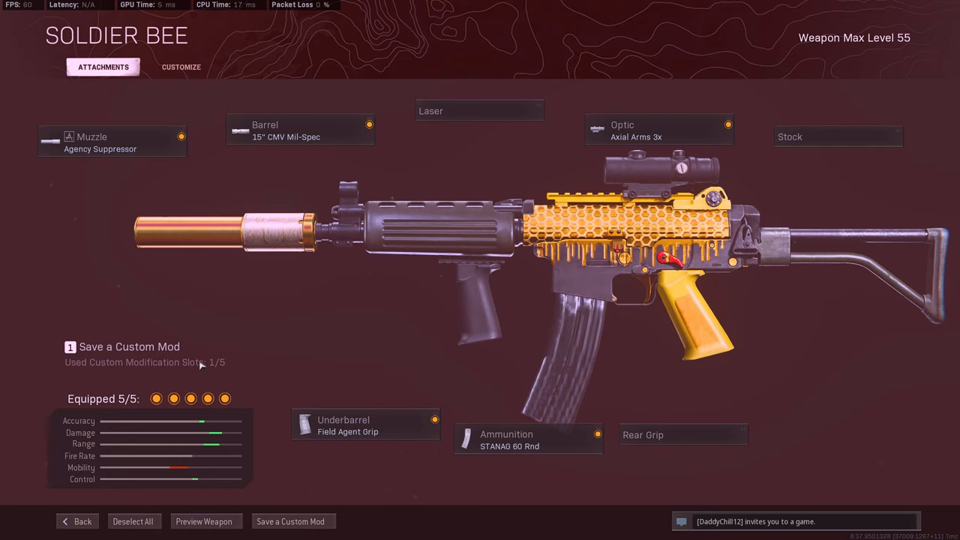
pyautogui.moveTo(126, 467)
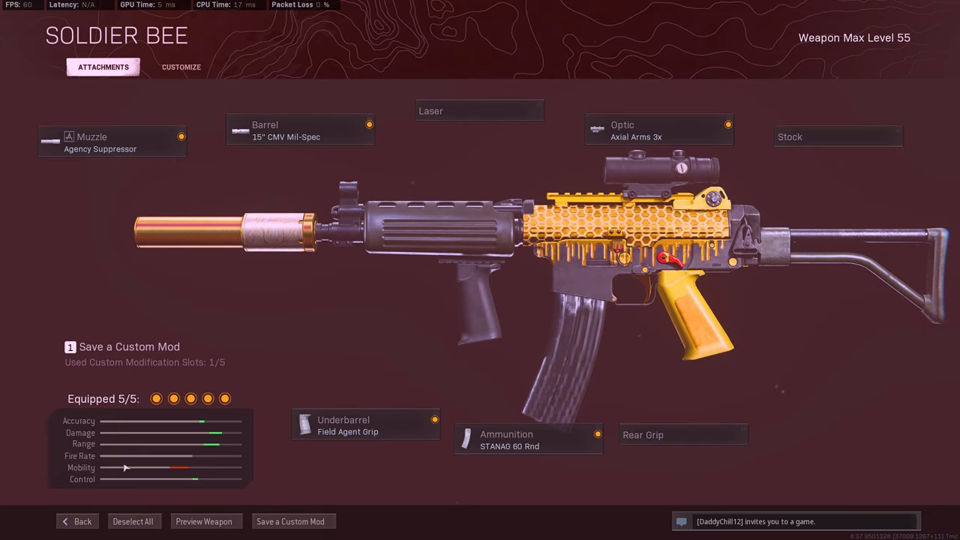
pyautogui.click(82, 521)
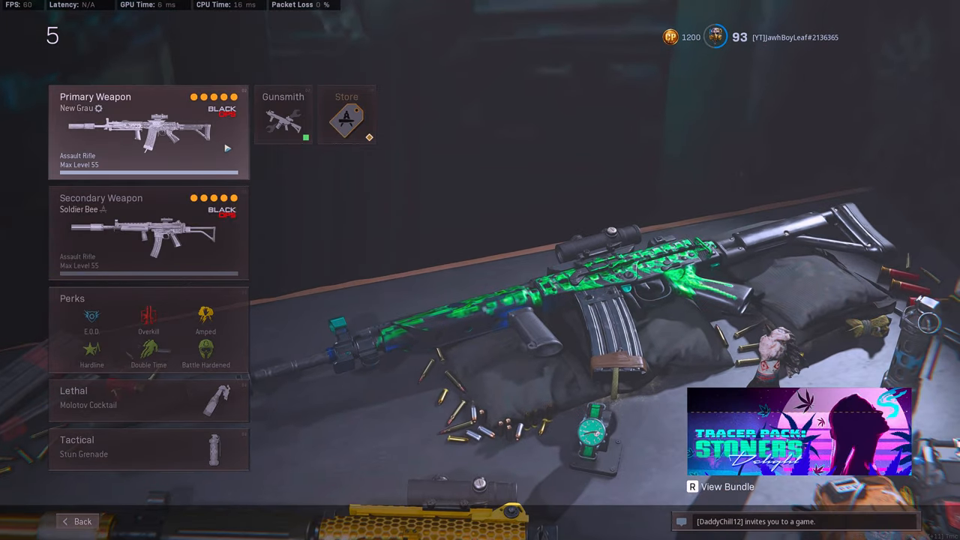